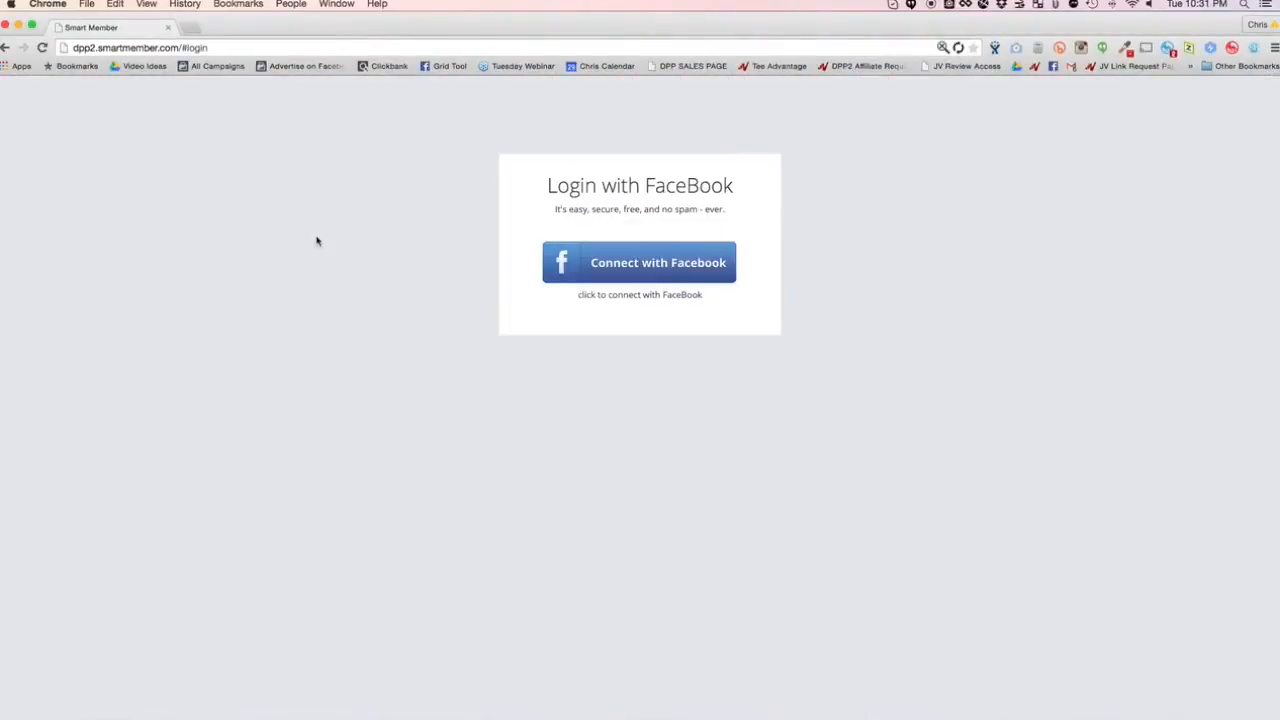
mouse_move(436, 262)
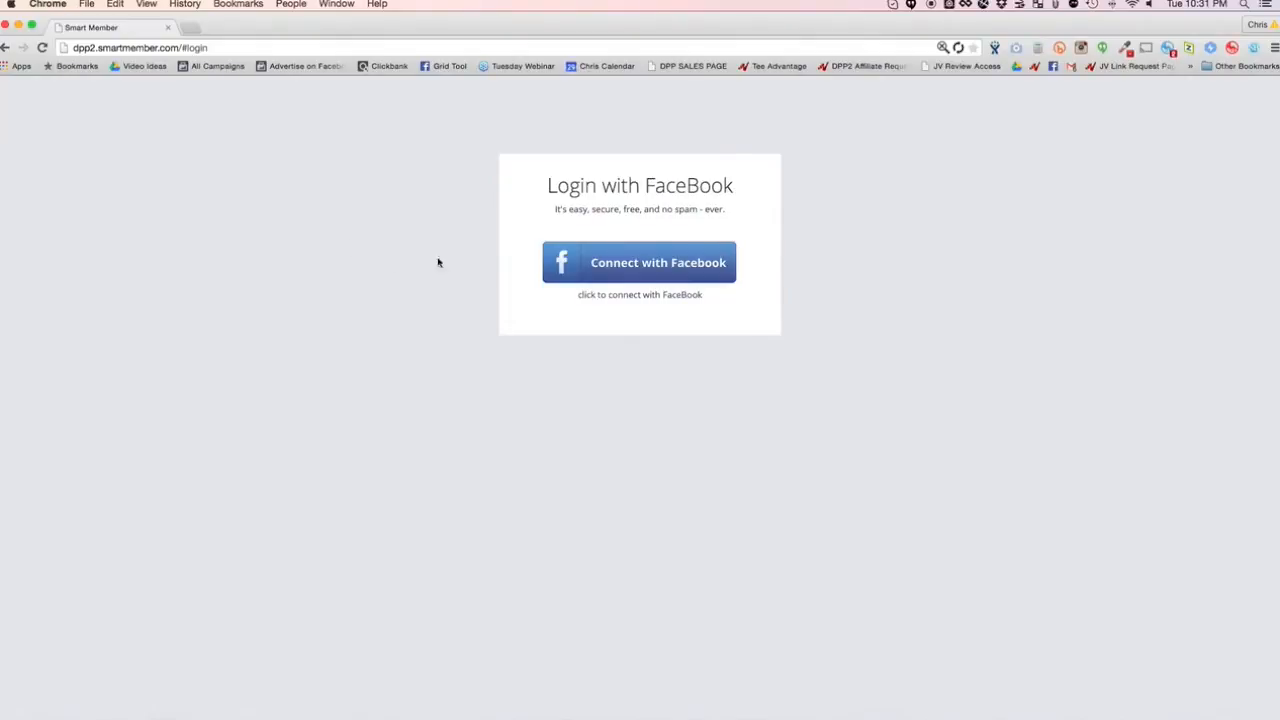
Step: Sign in to Smart Member with Facebook, landing on the network dashboard of sites
click(640, 262)
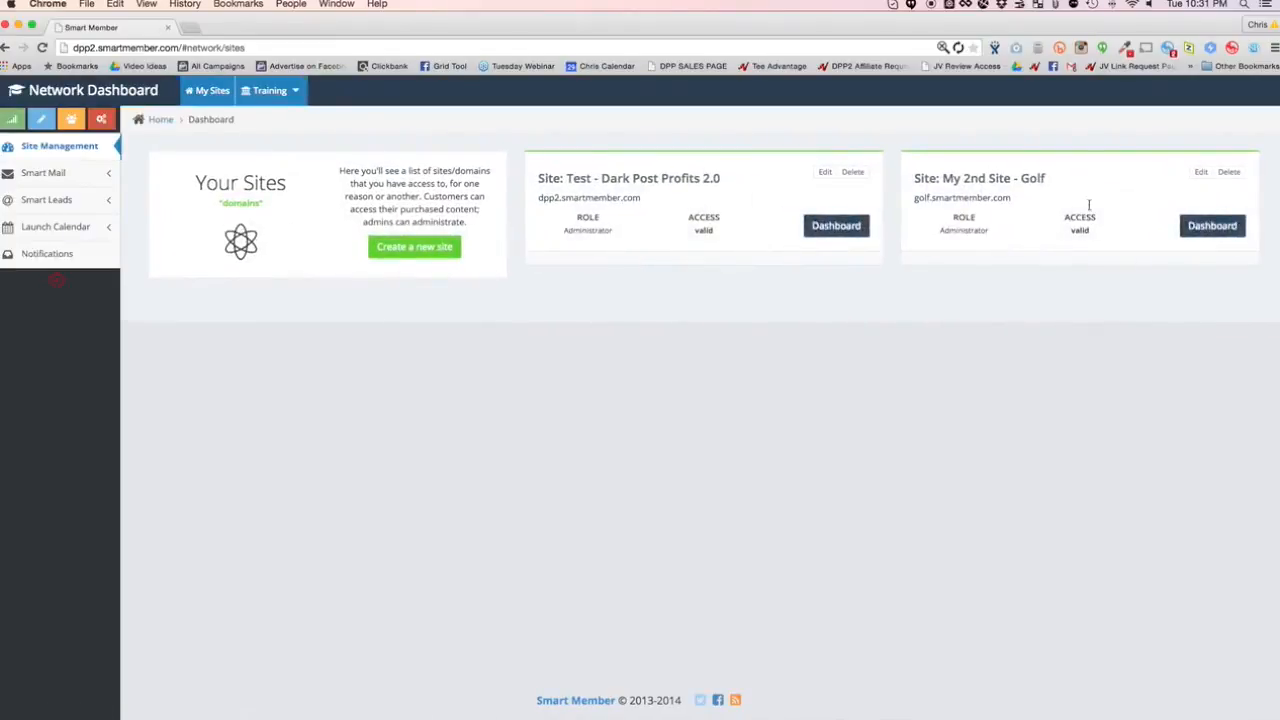
mouse_move(404, 168)
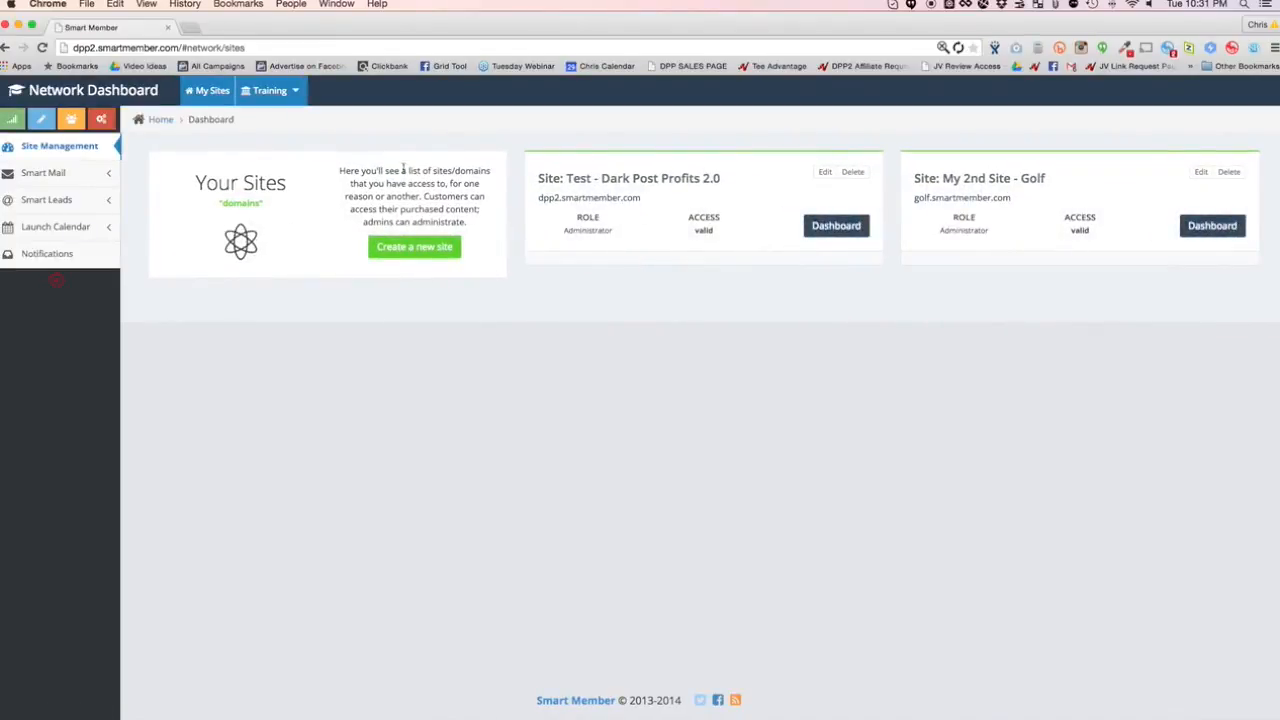
Step: Create a new site 'Test 5 - Scrapbooking Niche' with site URL 'scrapbooking' and save it
click(414, 248)
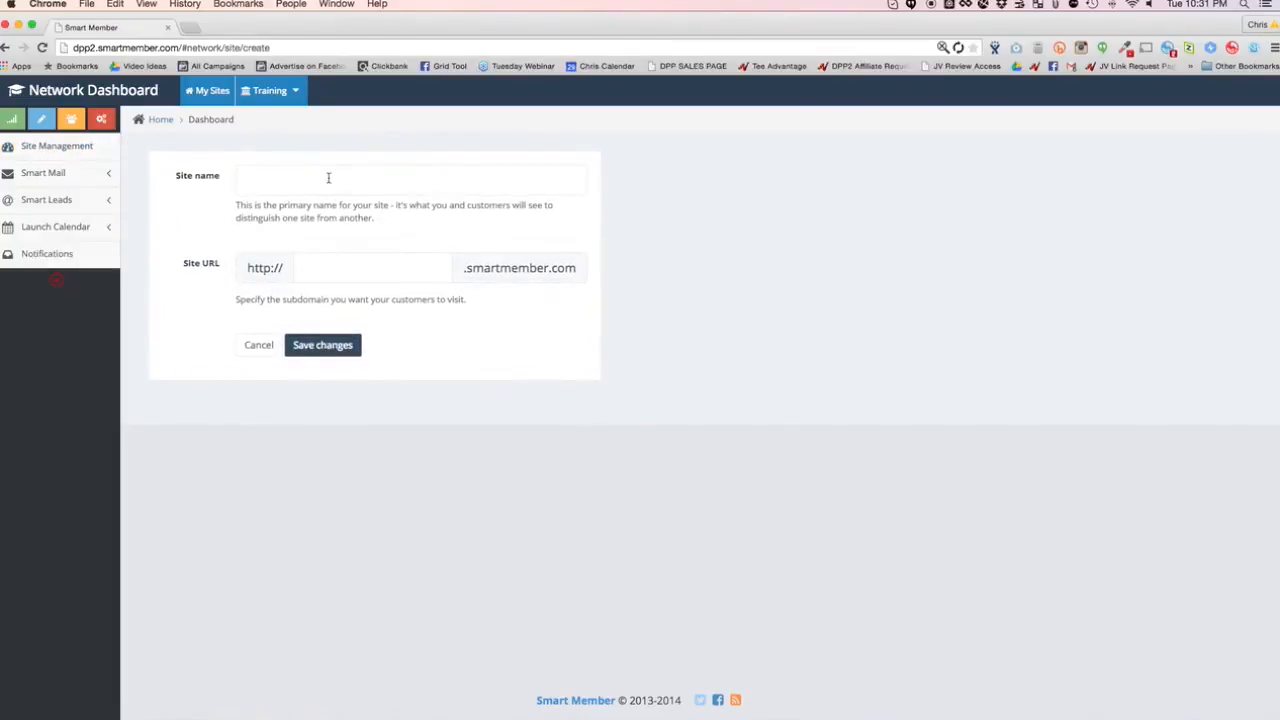
text(Test 5 -)
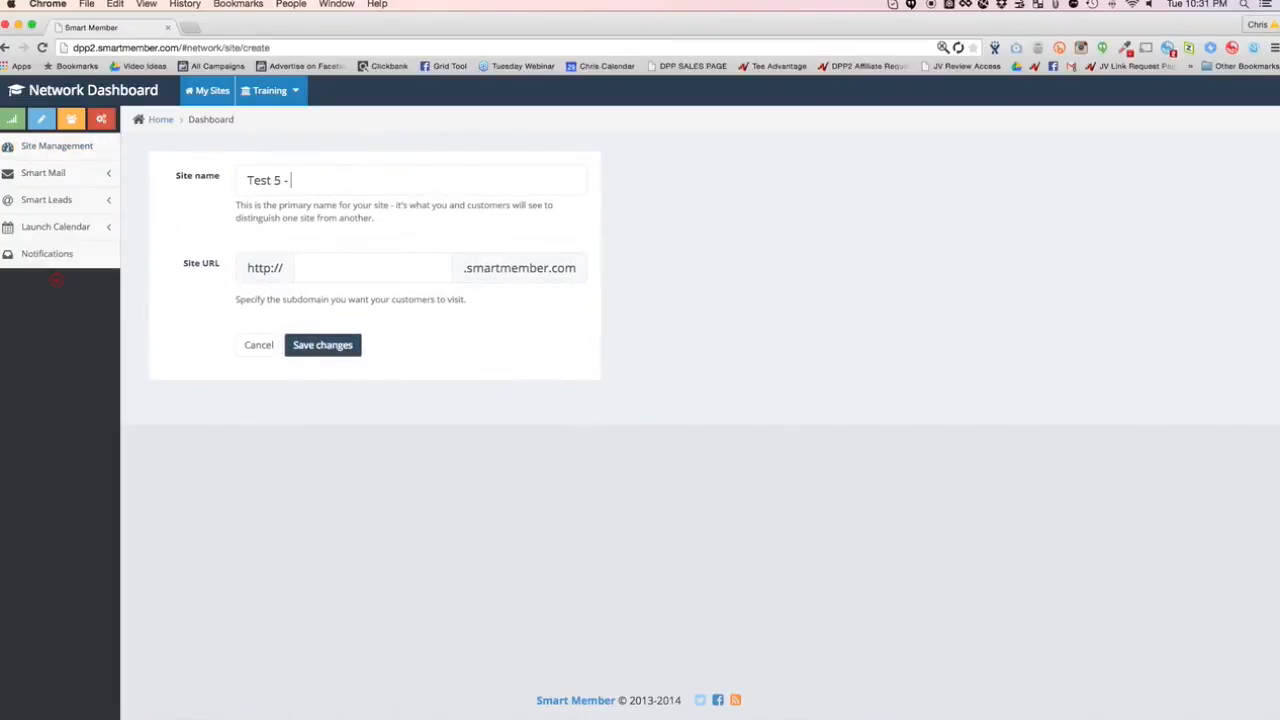
text(Scrapbooking Niche)
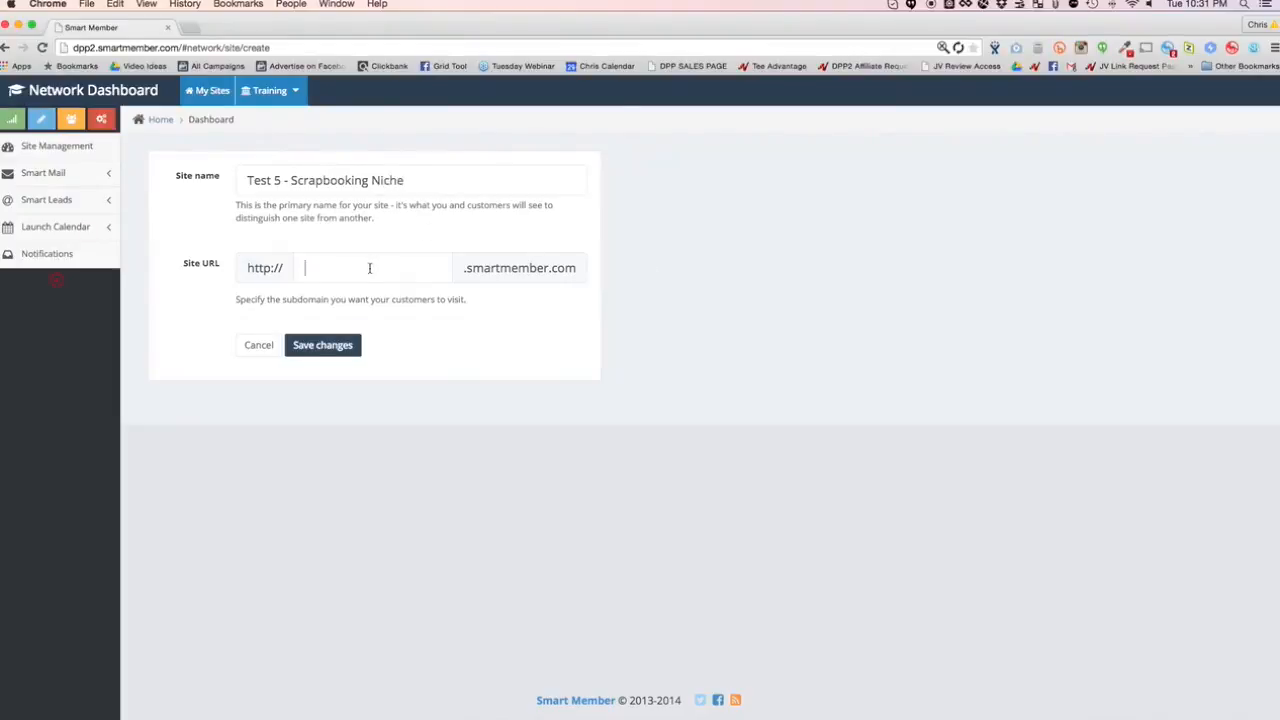
text(scrapbooking)
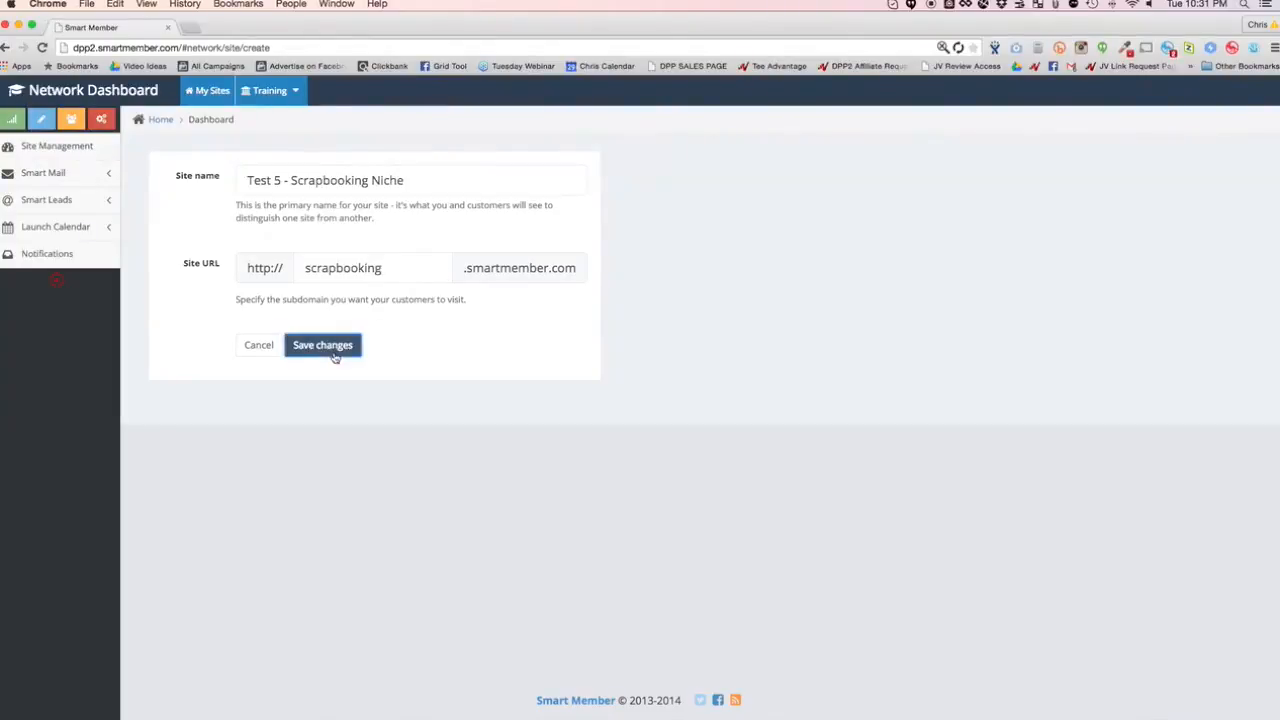
click(322, 344)
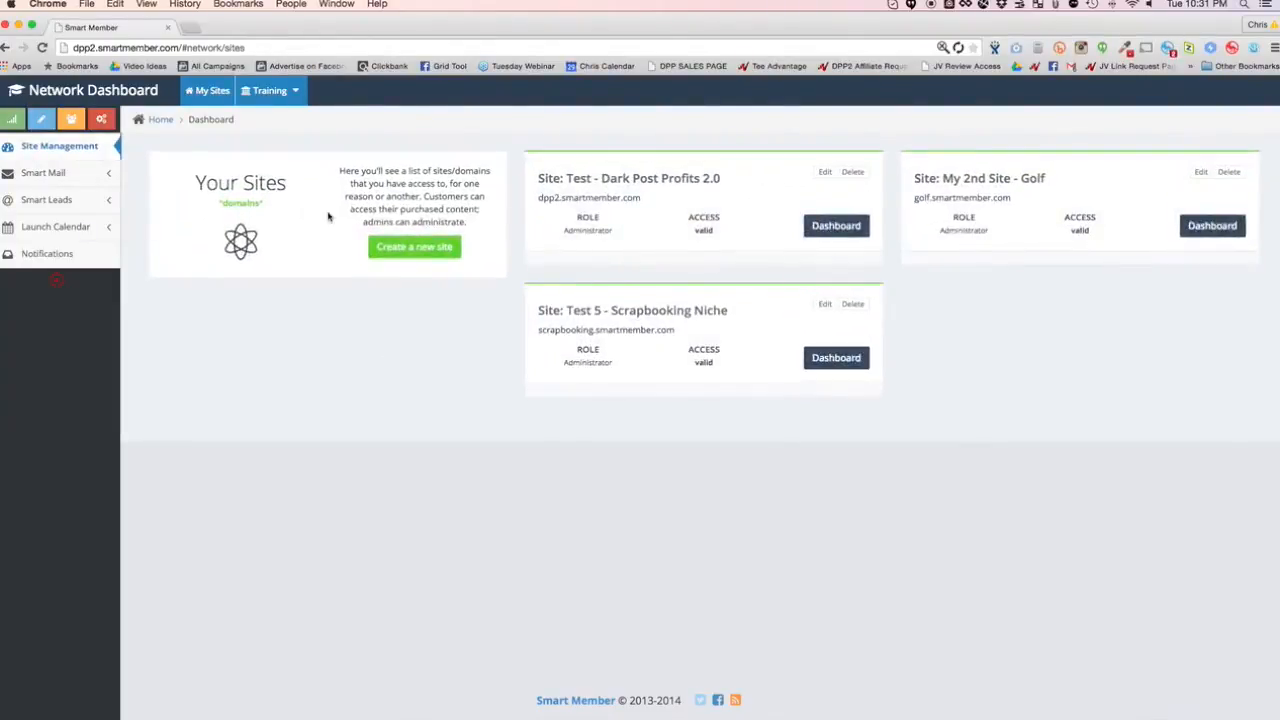
mouse_move(1036, 280)
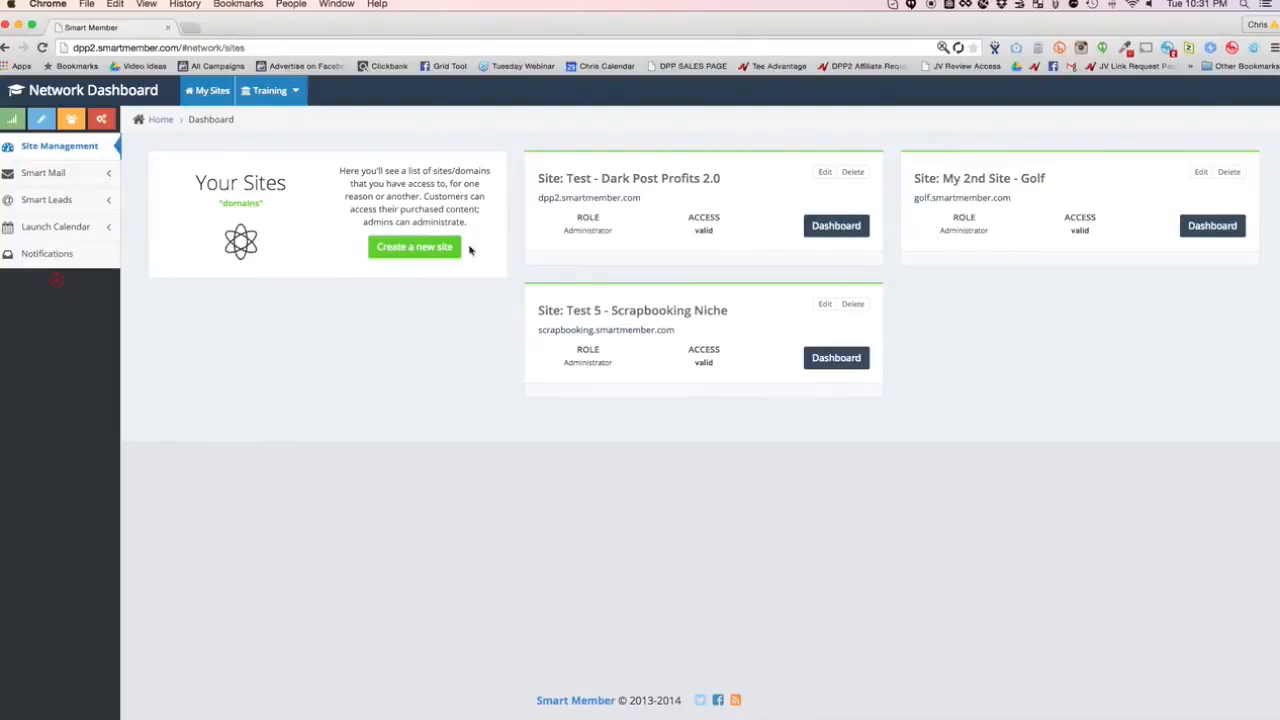
Step: In the Dark Post Profits 2.0 syllabus creator, add a module named 'FB AD BASICS'
click(836, 224)
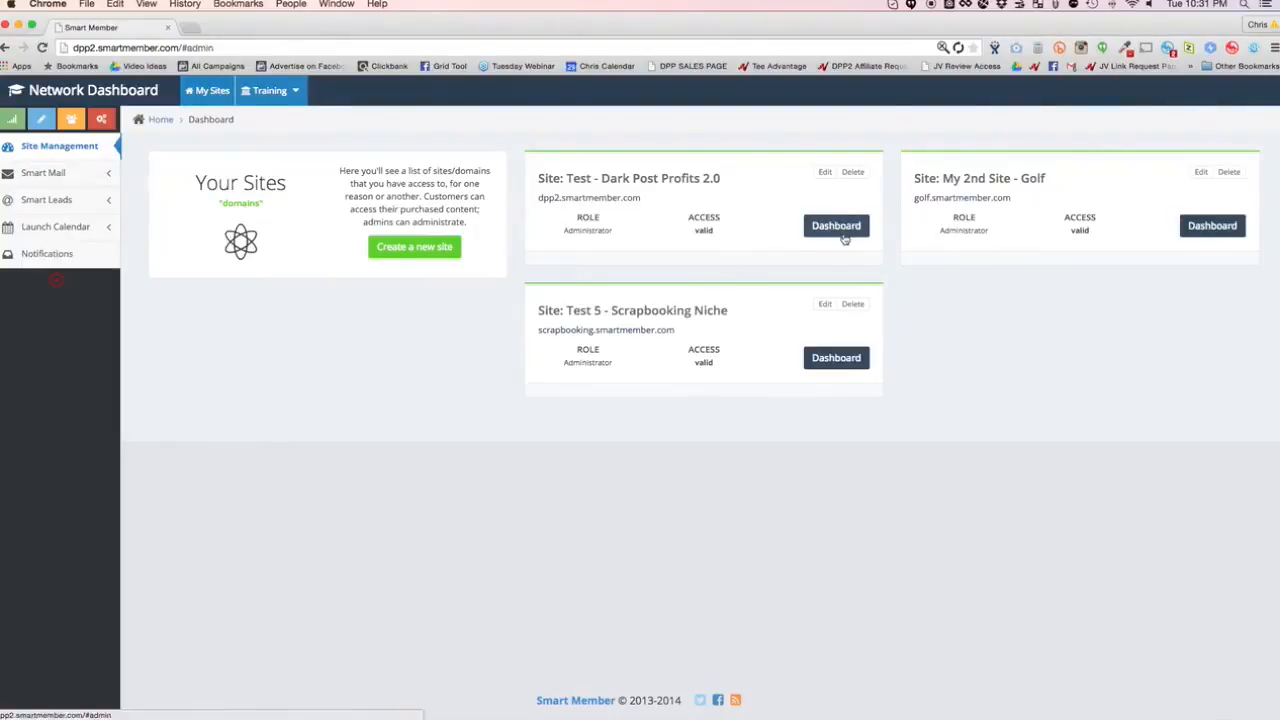
click(836, 224)
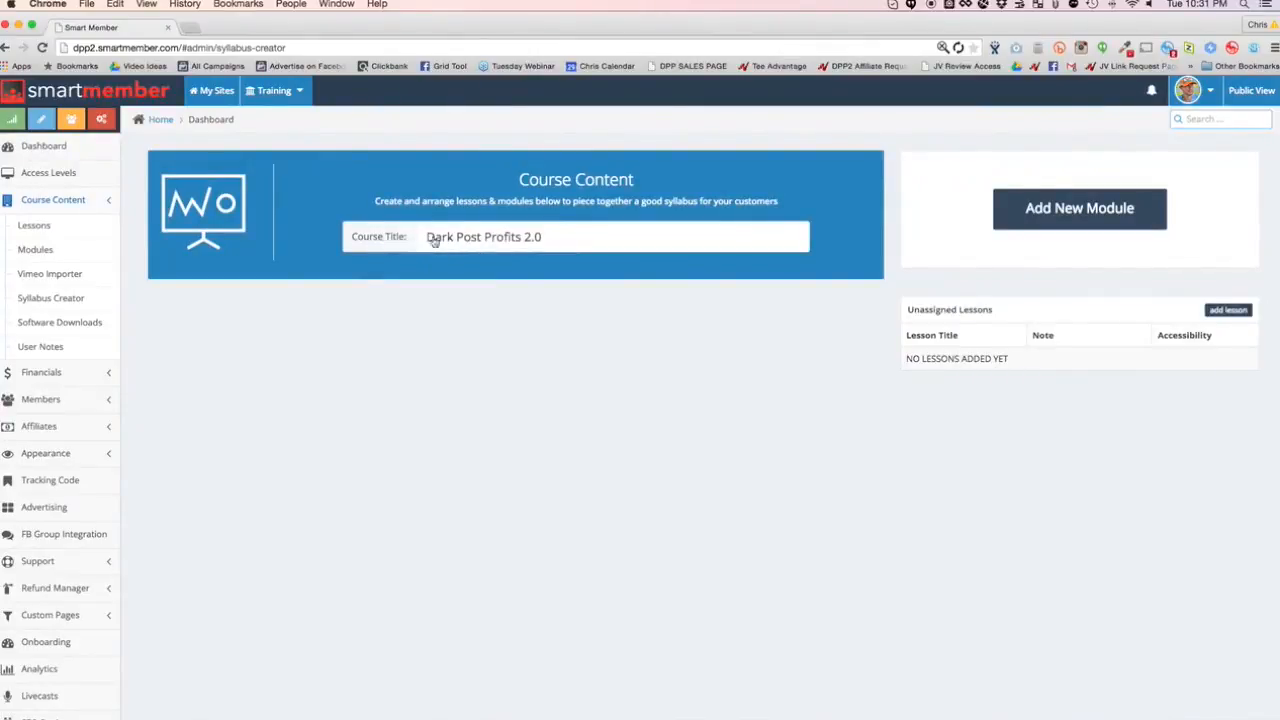
click(1080, 208)
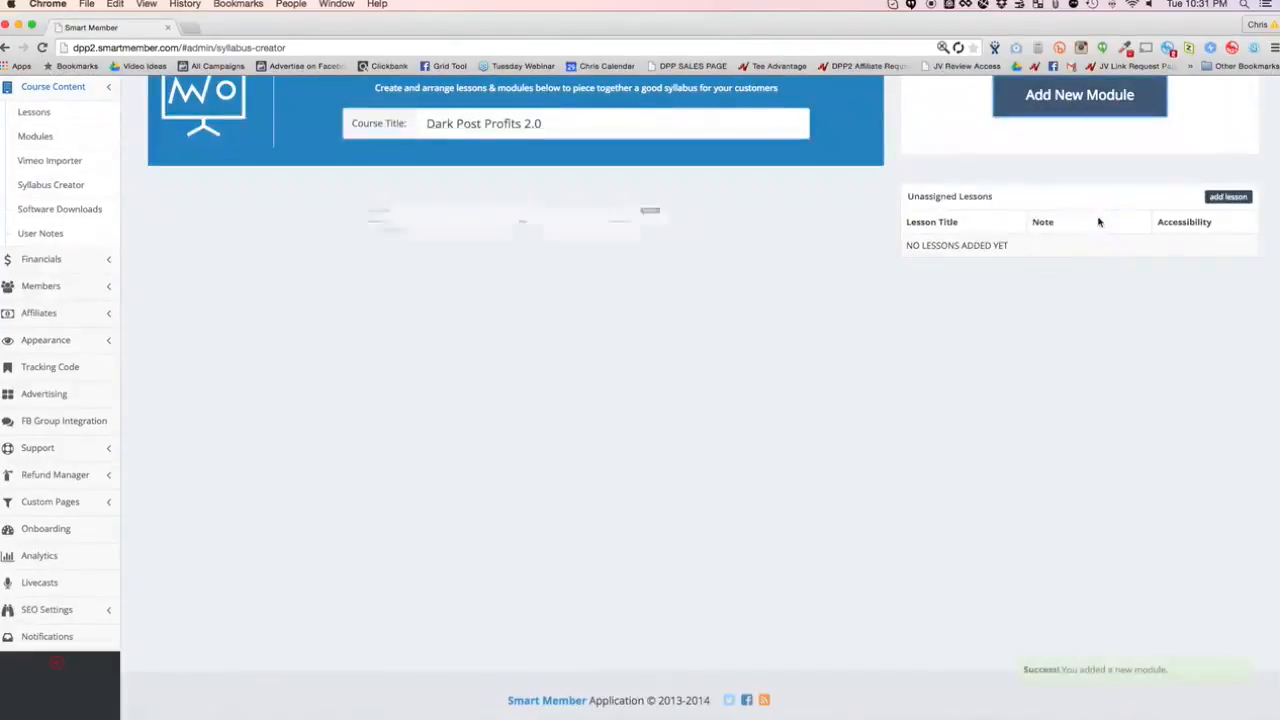
click(1080, 94)
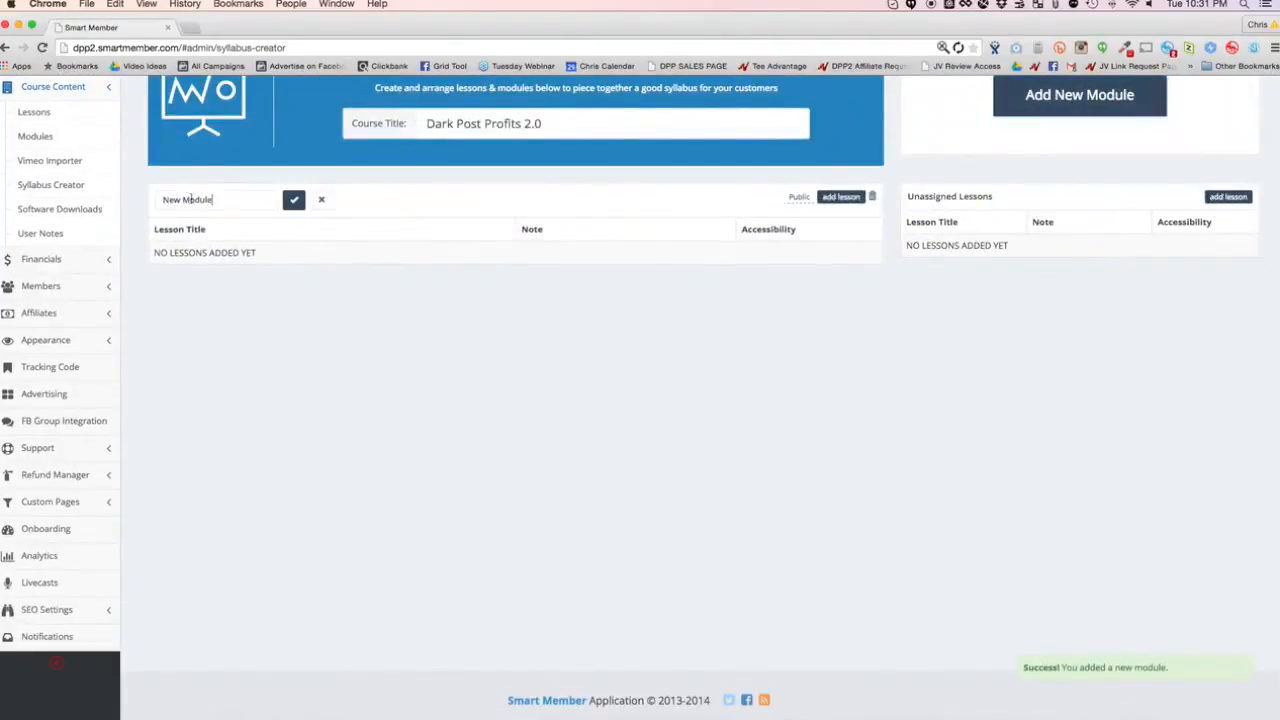
text(MODULE 1:)
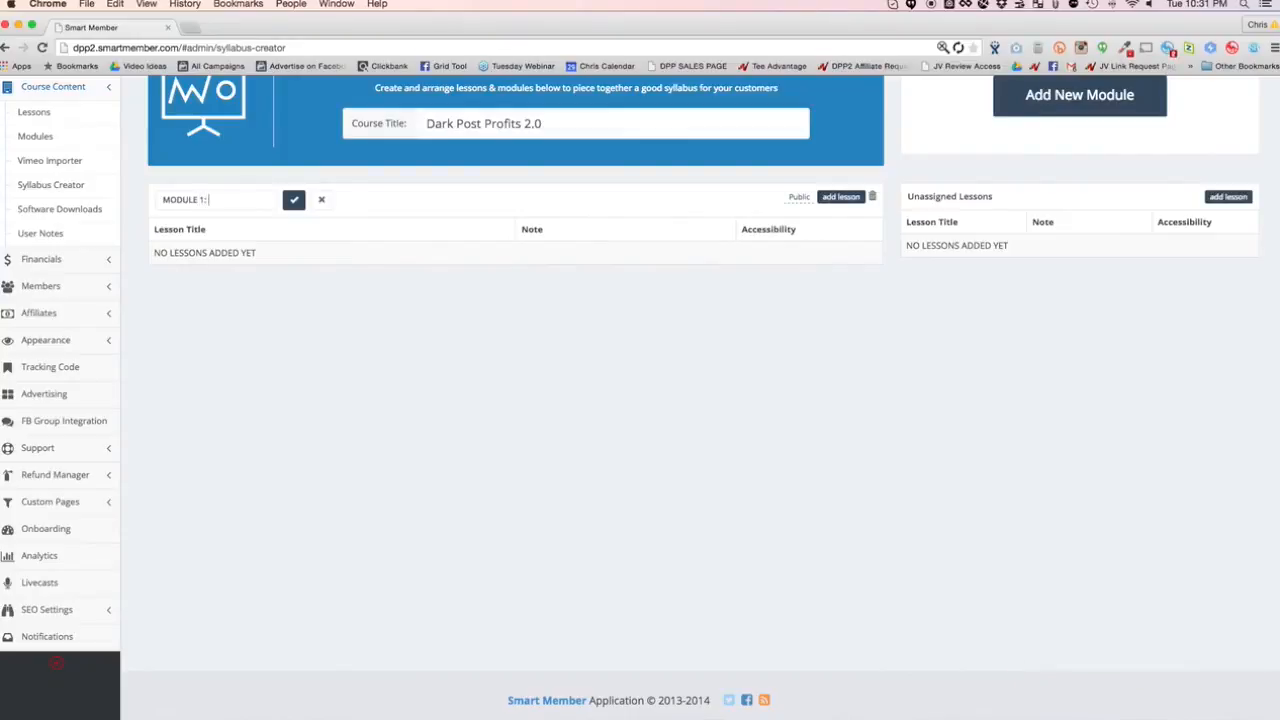
text(FB AD BASICS)
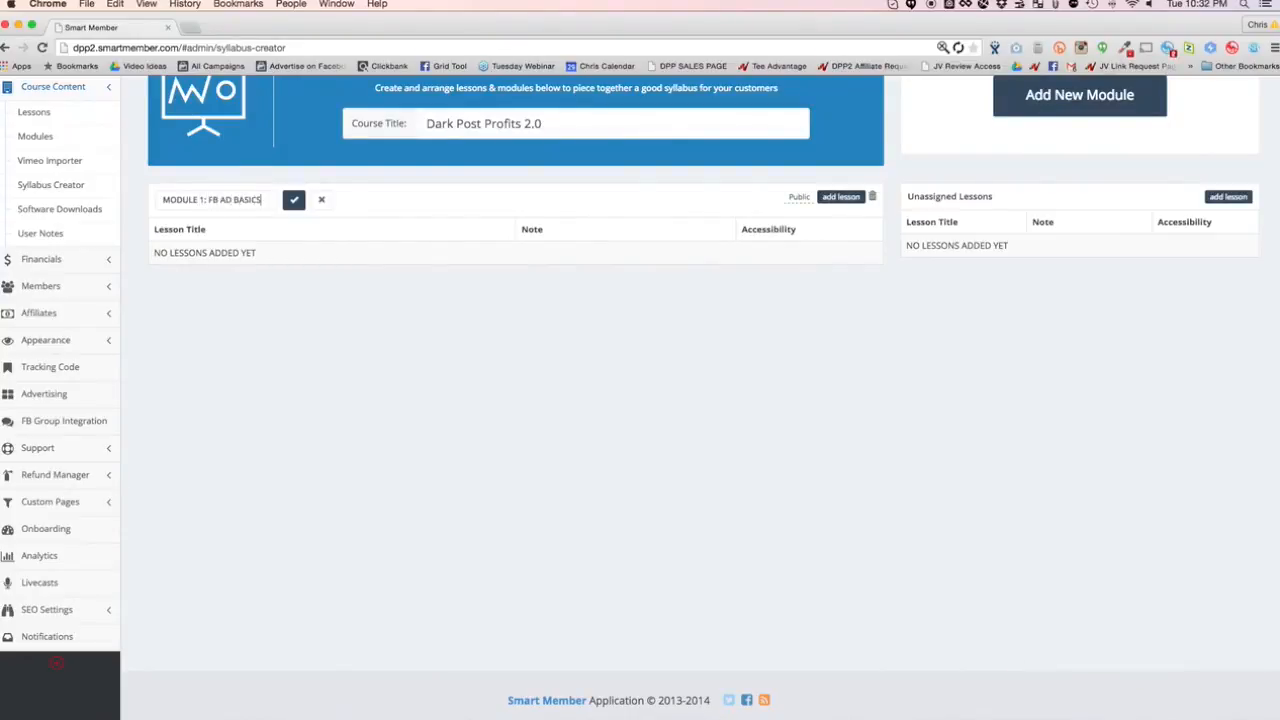
click(292, 200)
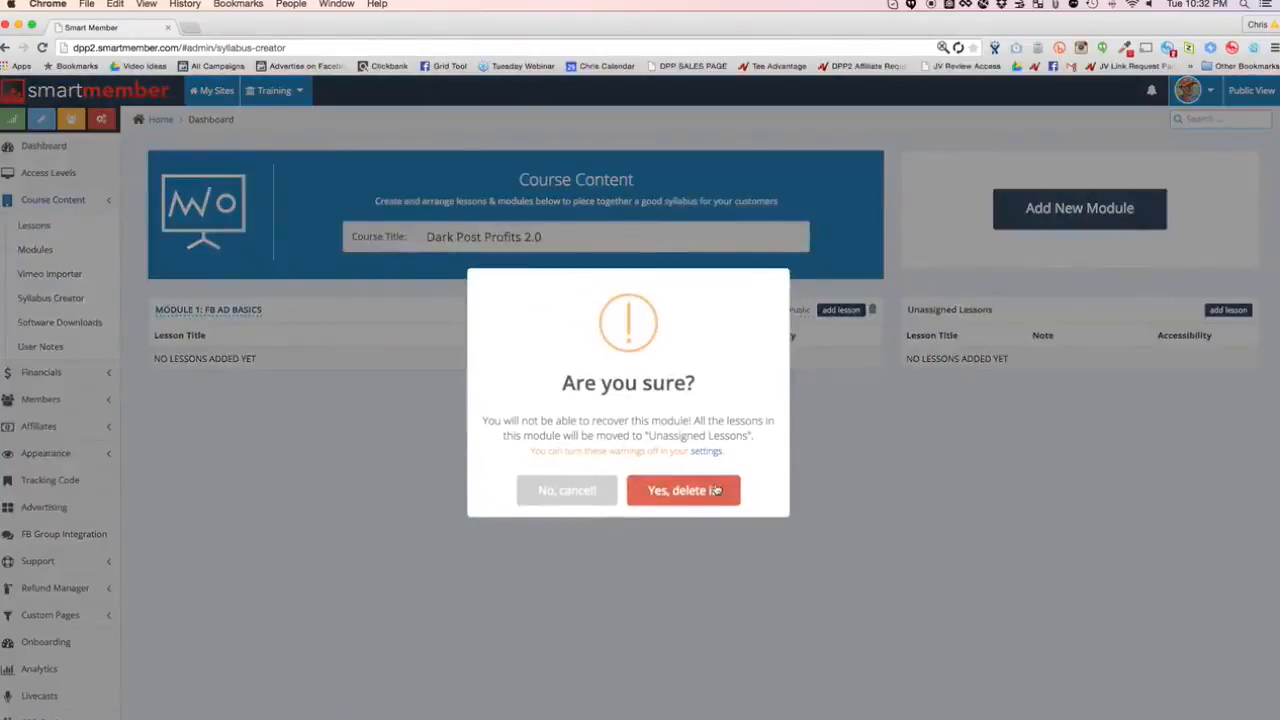
Step: Delete the FB AD BASICS module again, leaving the syllabus empty
click(684, 490)
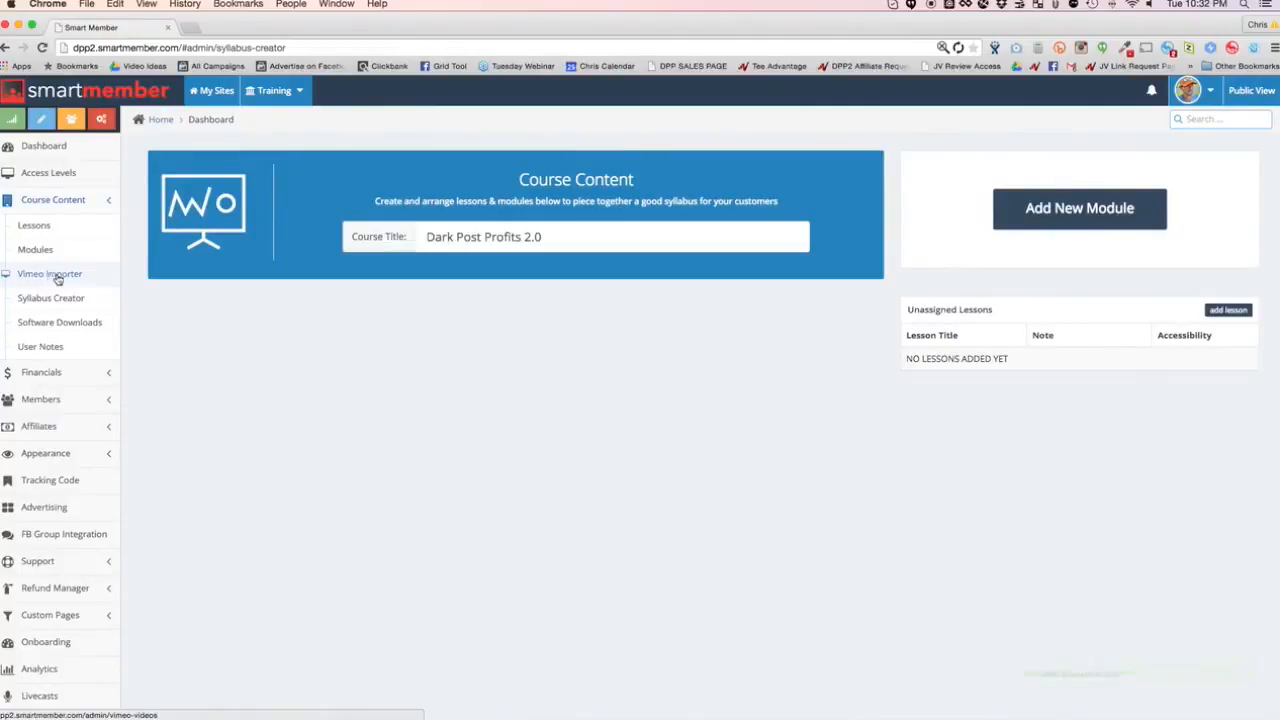
Step: Connect the Vimeo importer by logging in to Vimeo and allowing Smart Member access
click(50, 272)
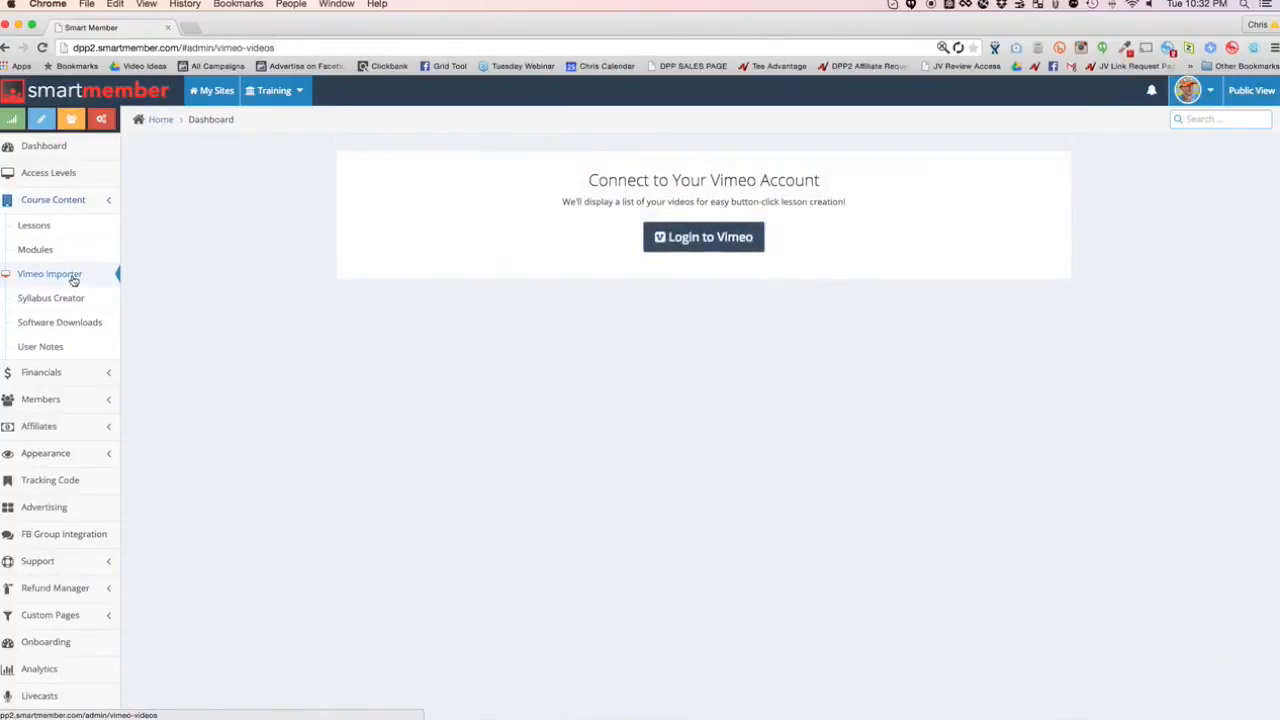
click(704, 236)
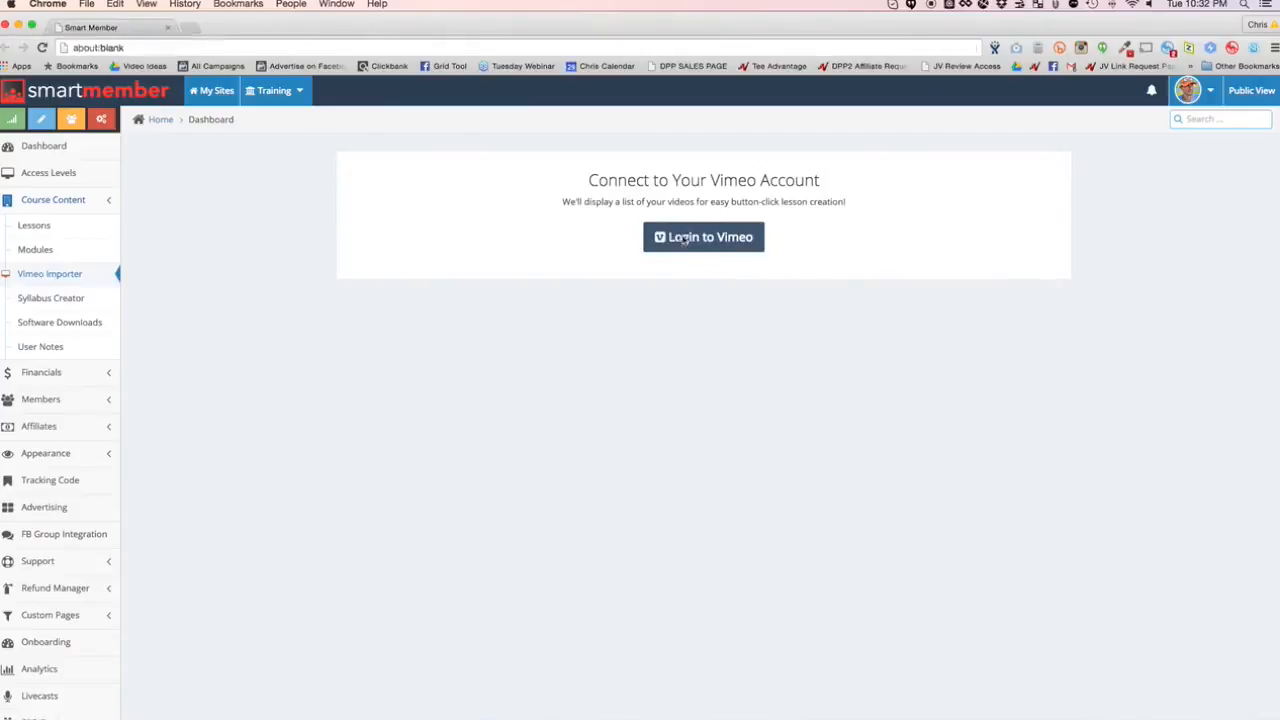
click(704, 236)
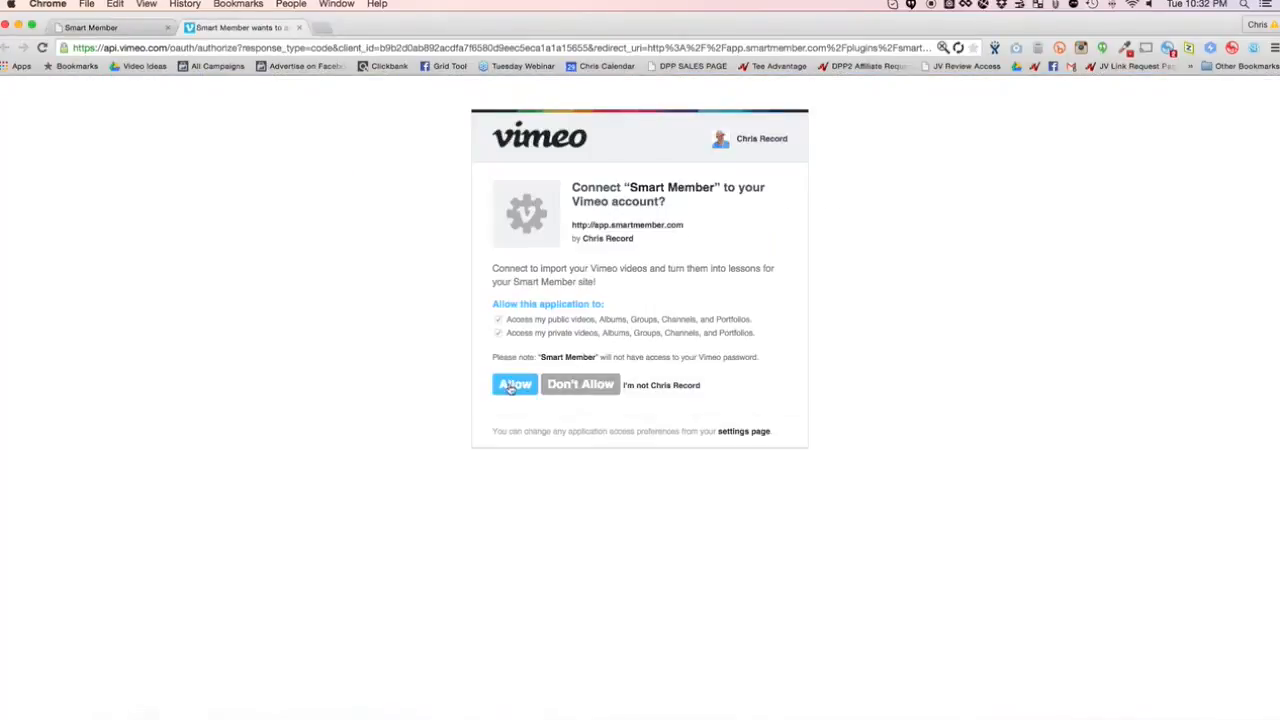
click(514, 384)
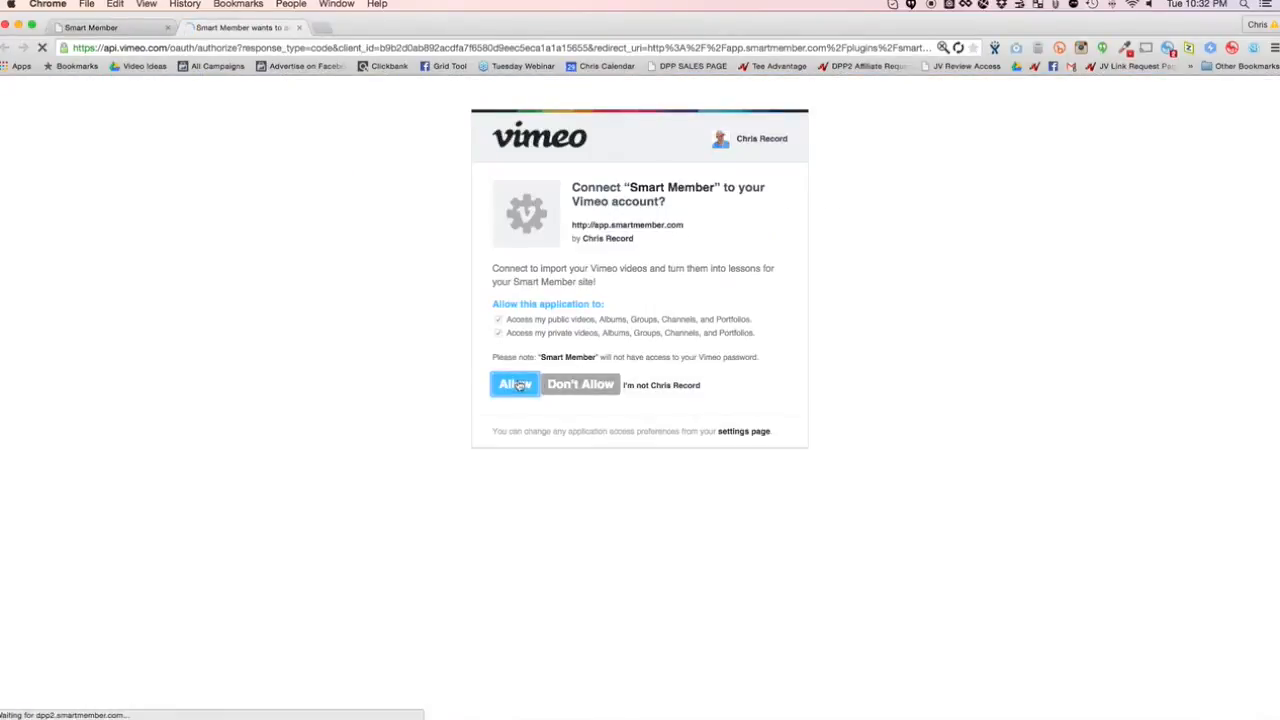
click(514, 384)
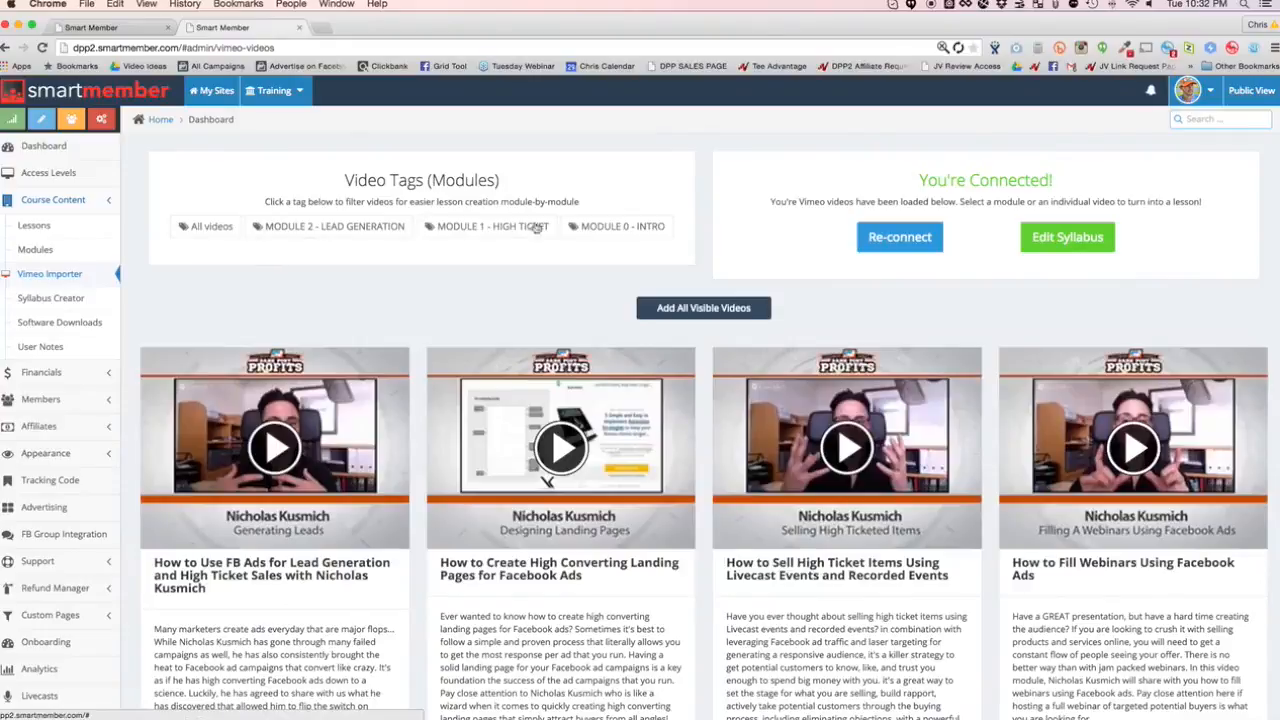
Step: Add all visible Vimeo videos to the course as lessons
scroll(down, 3)
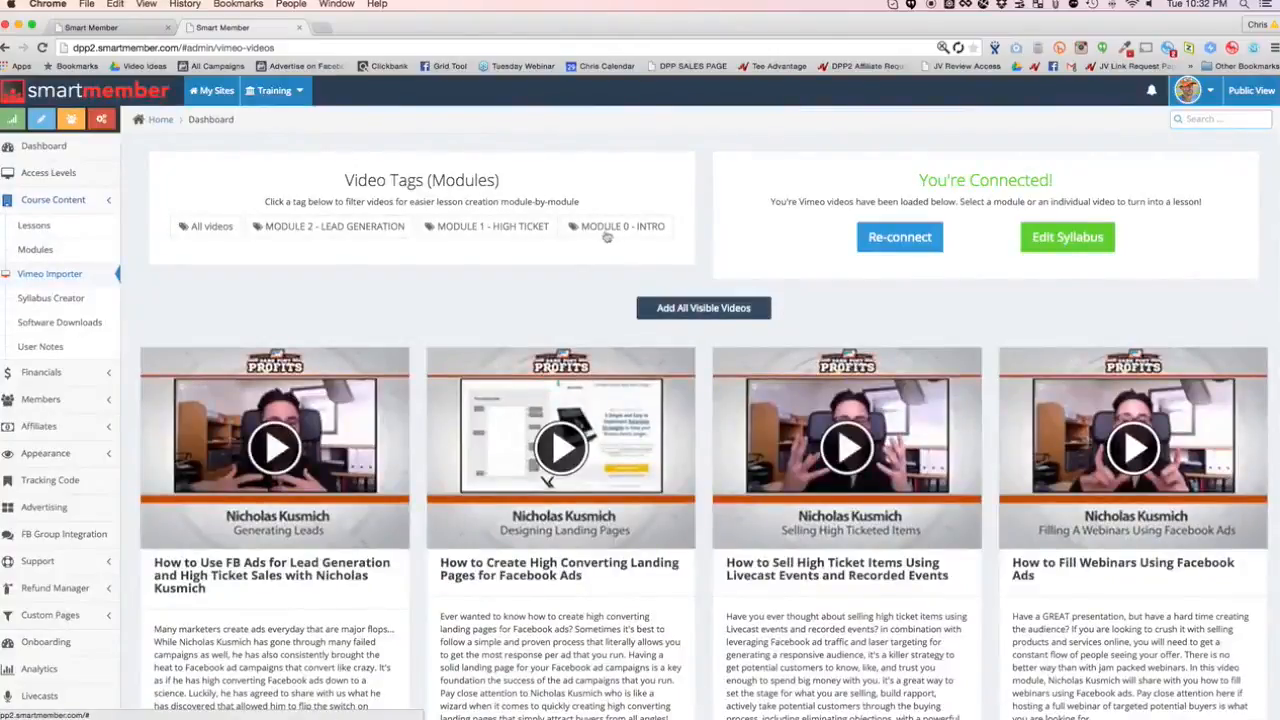
click(704, 308)
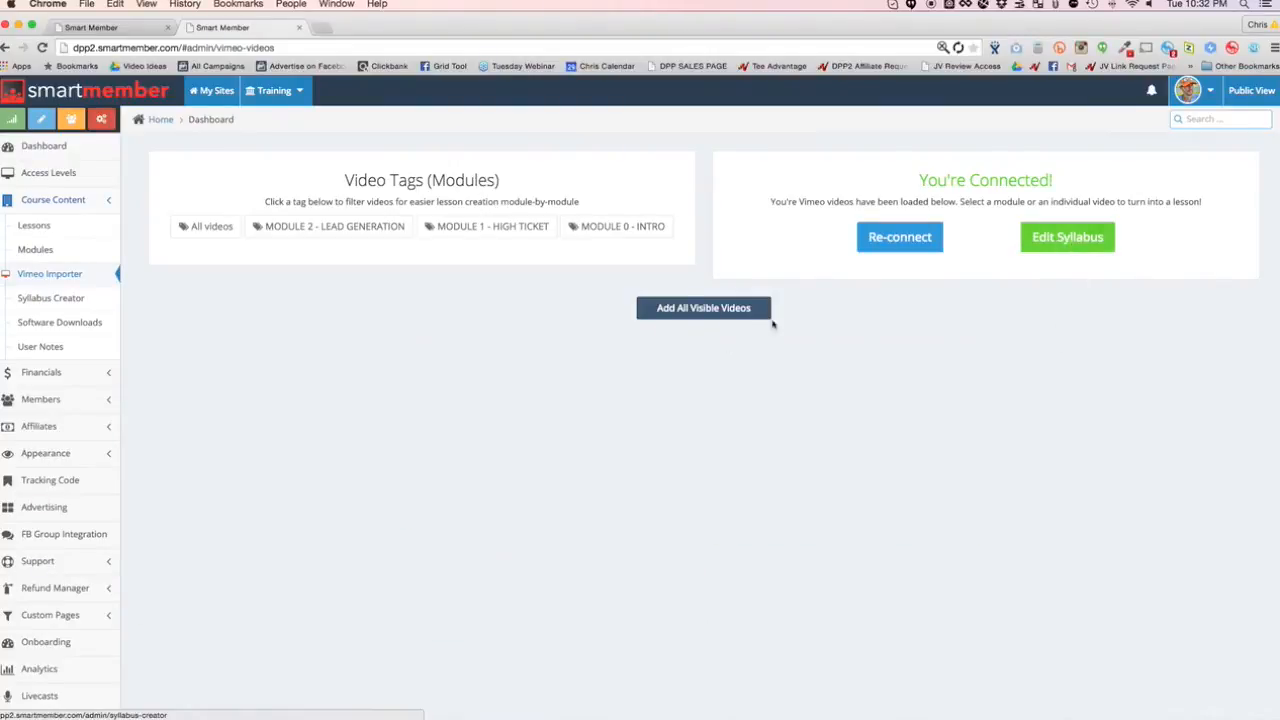
Step: In the syllabus creator, keep the intro lesson's access set to Public and confirm it
click(50, 296)
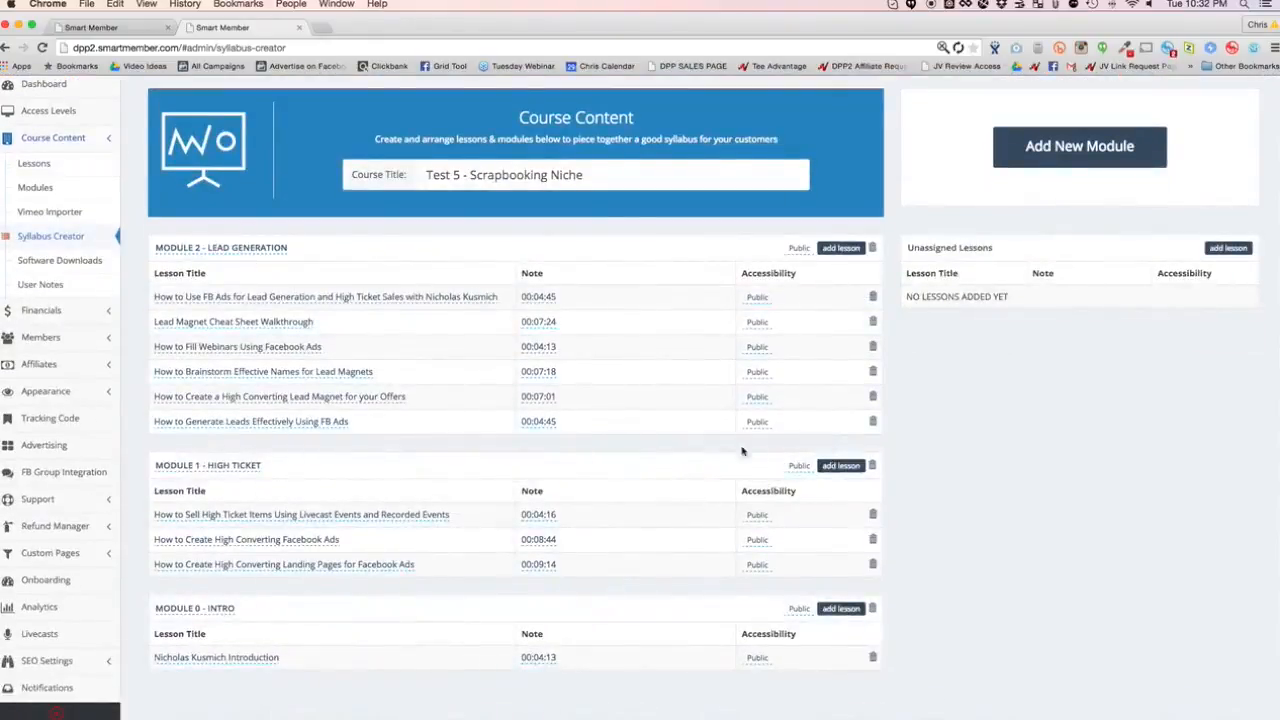
mouse_move(204, 618)
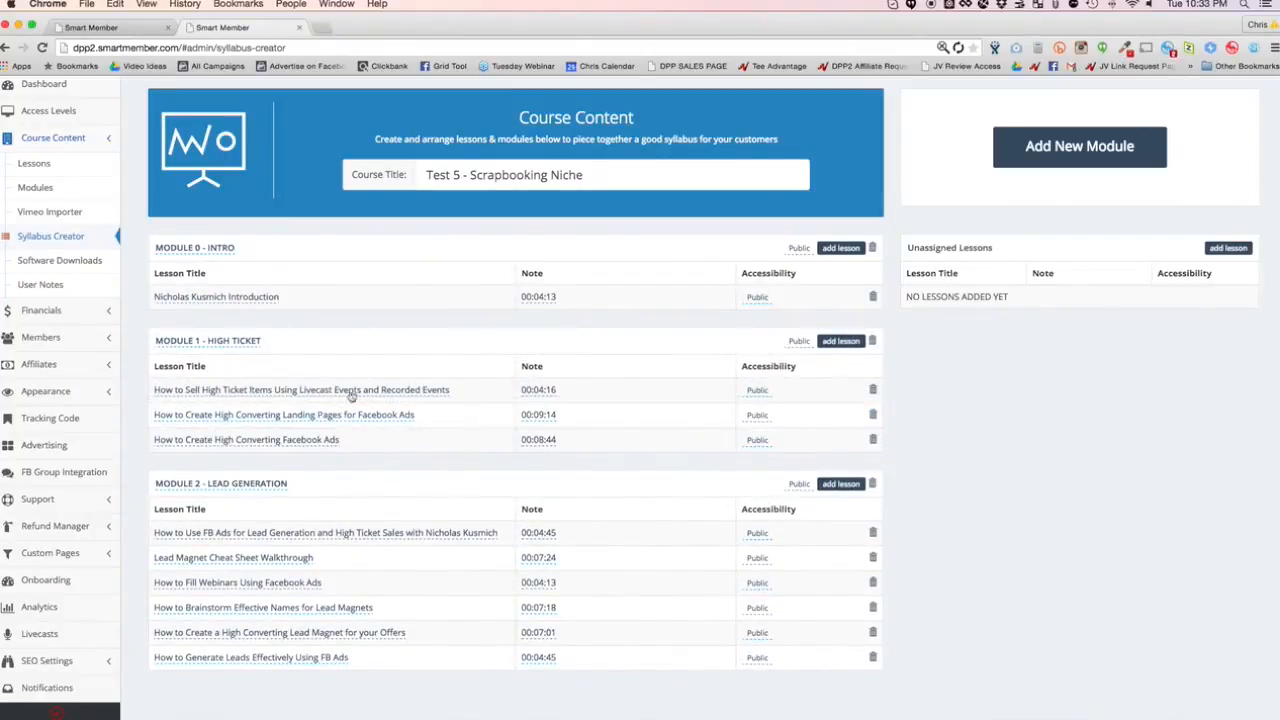
mouse_move(548, 668)
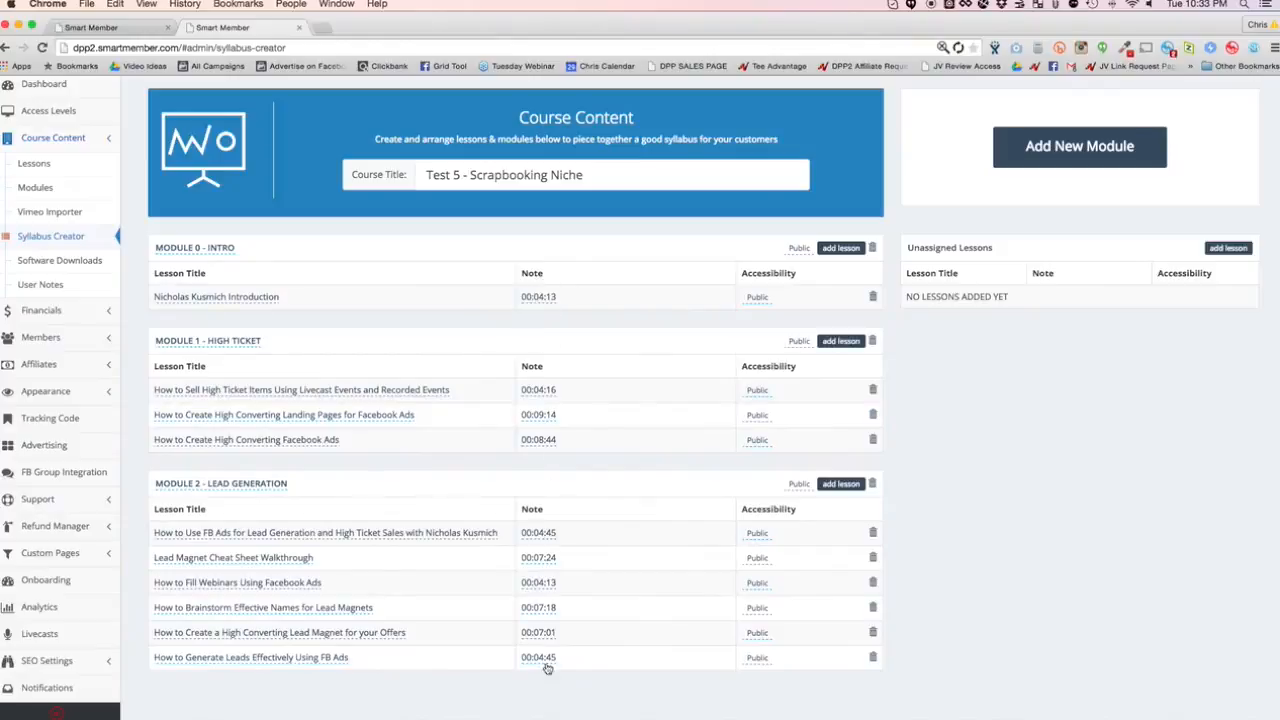
mouse_move(772, 666)
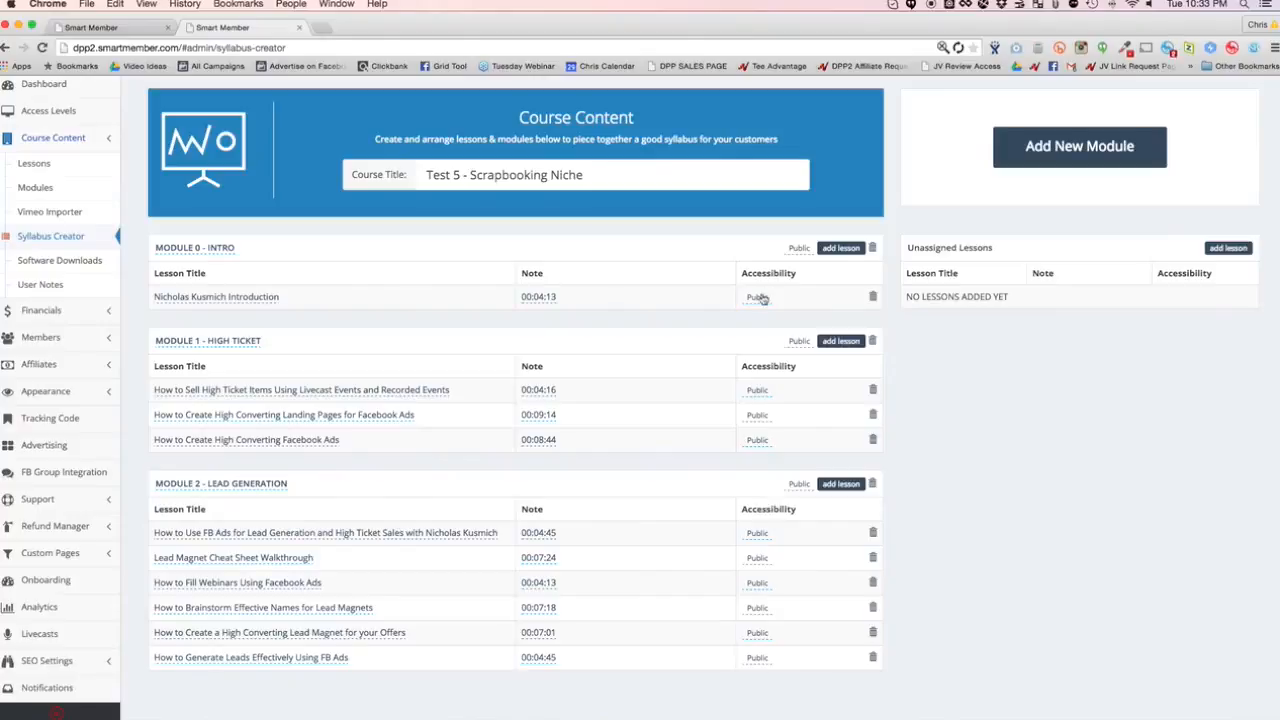
click(756, 296)
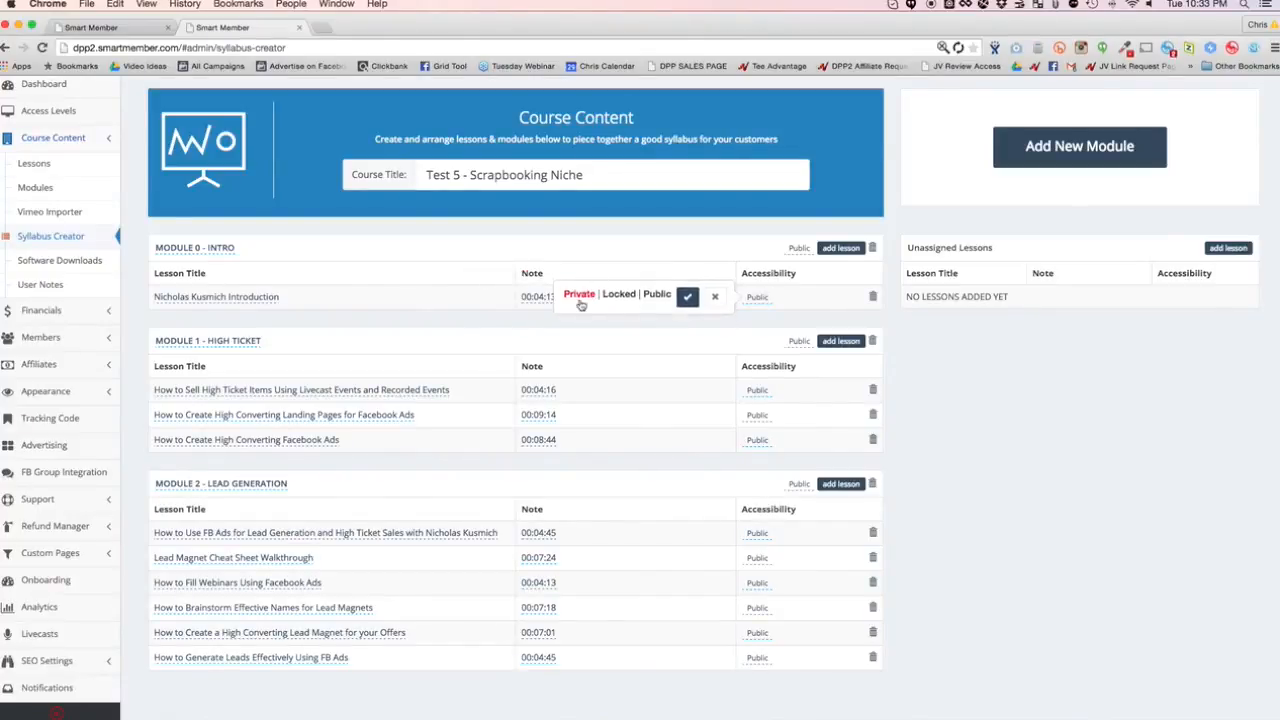
click(656, 292)
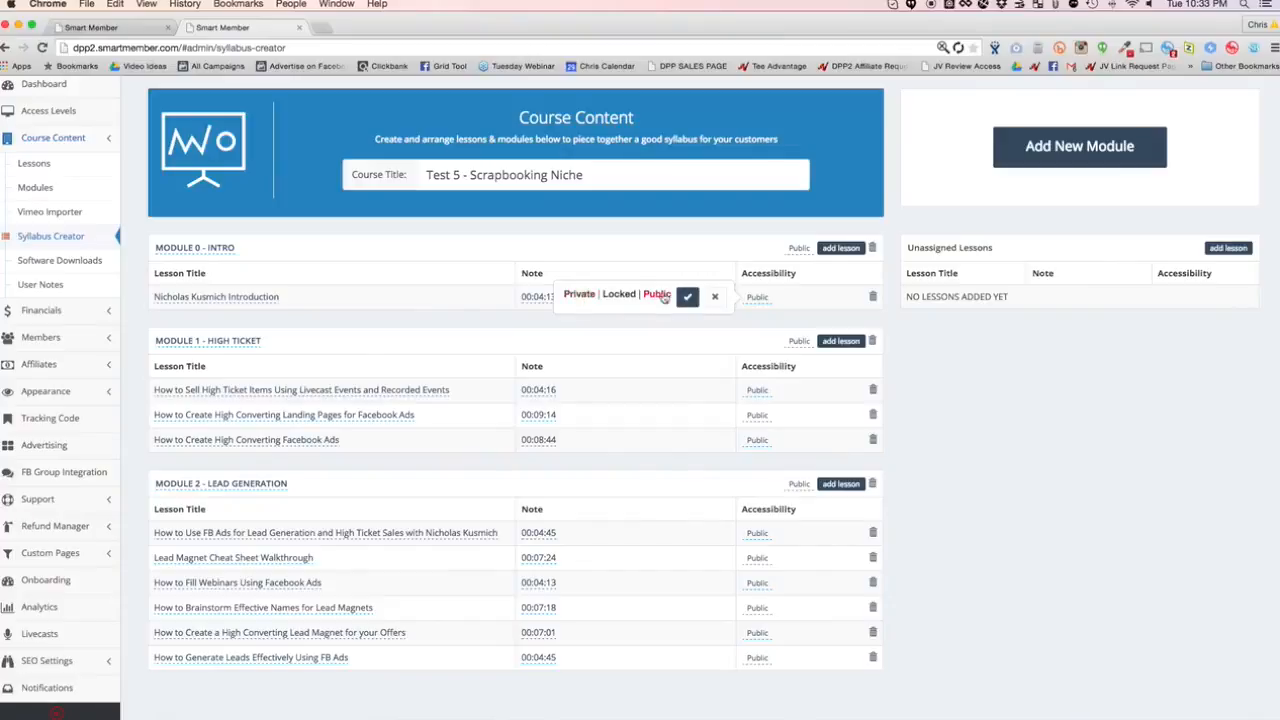
click(688, 296)
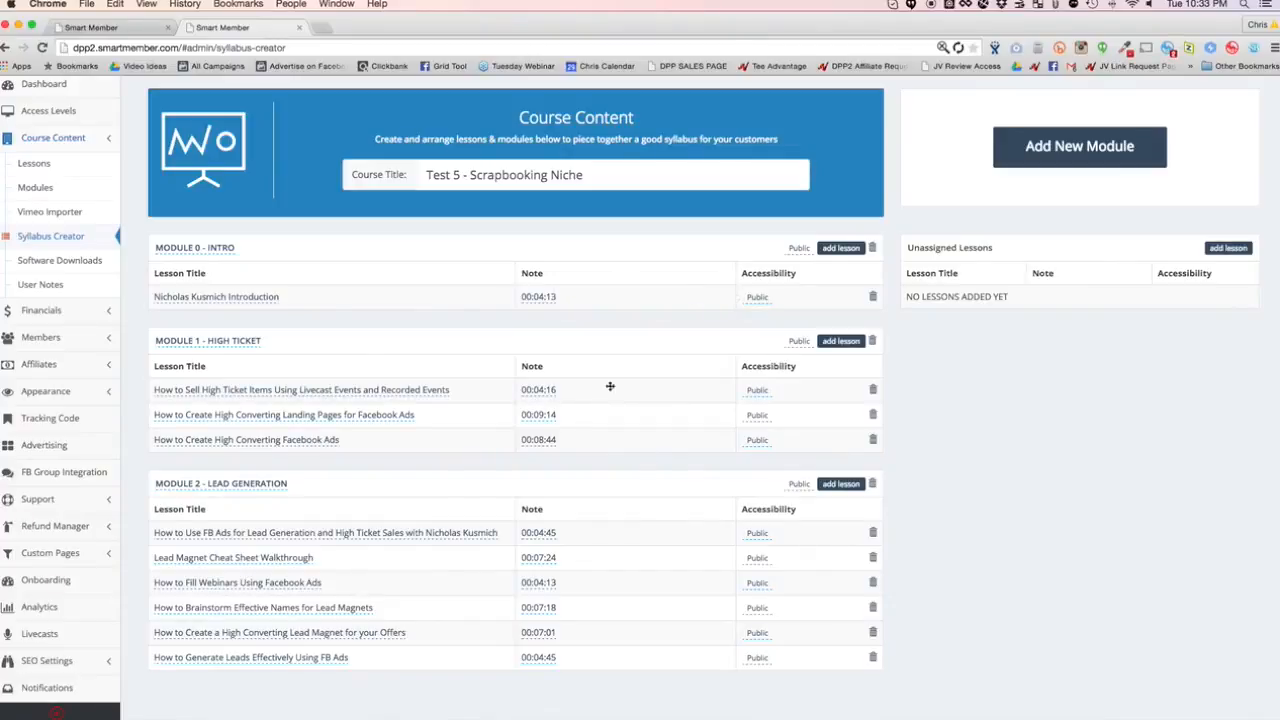
mouse_move(432, 264)
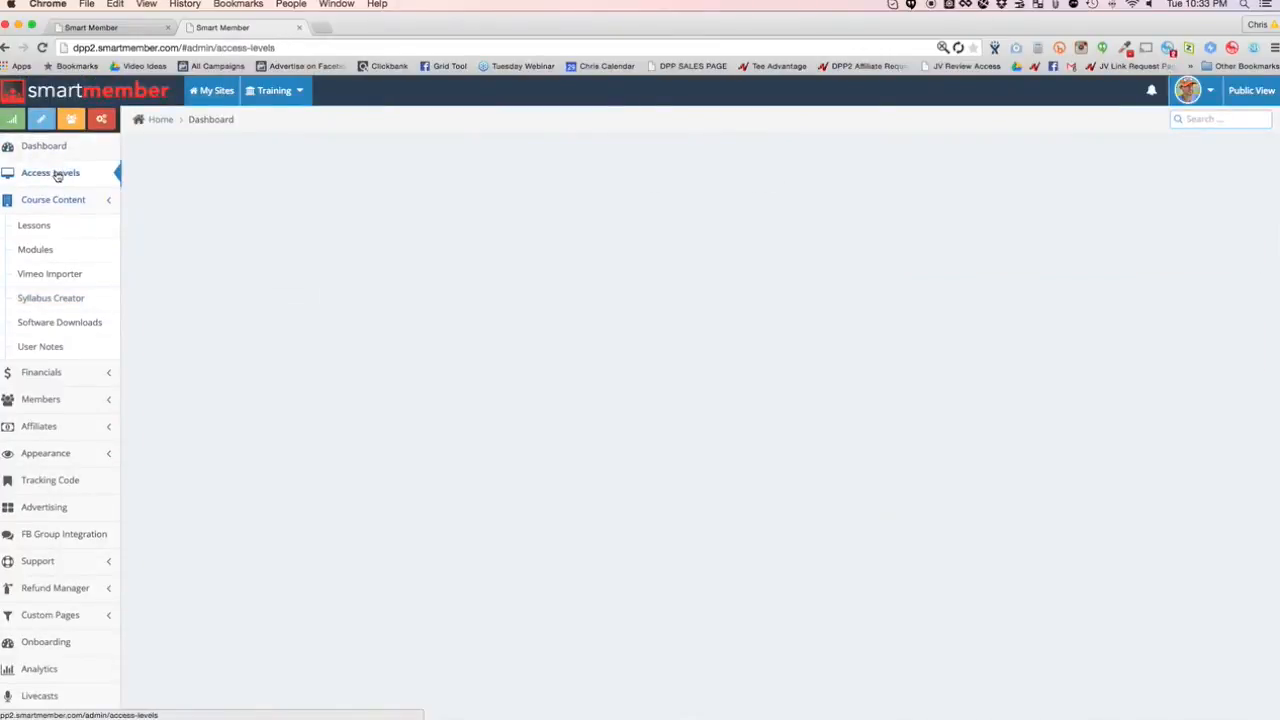
Step: Add access levels BASIC MEMBERS, PRO MEMBERS and VIP MEMBERS, saving each
click(50, 172)
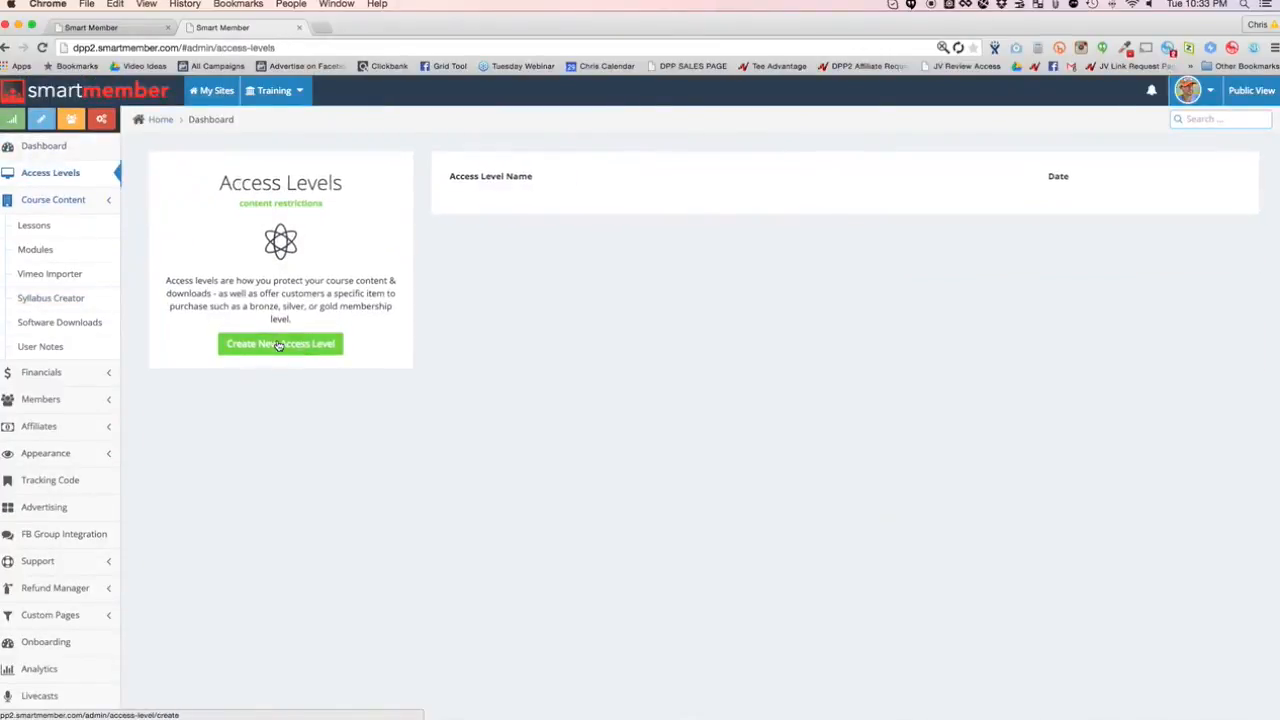
click(280, 344)
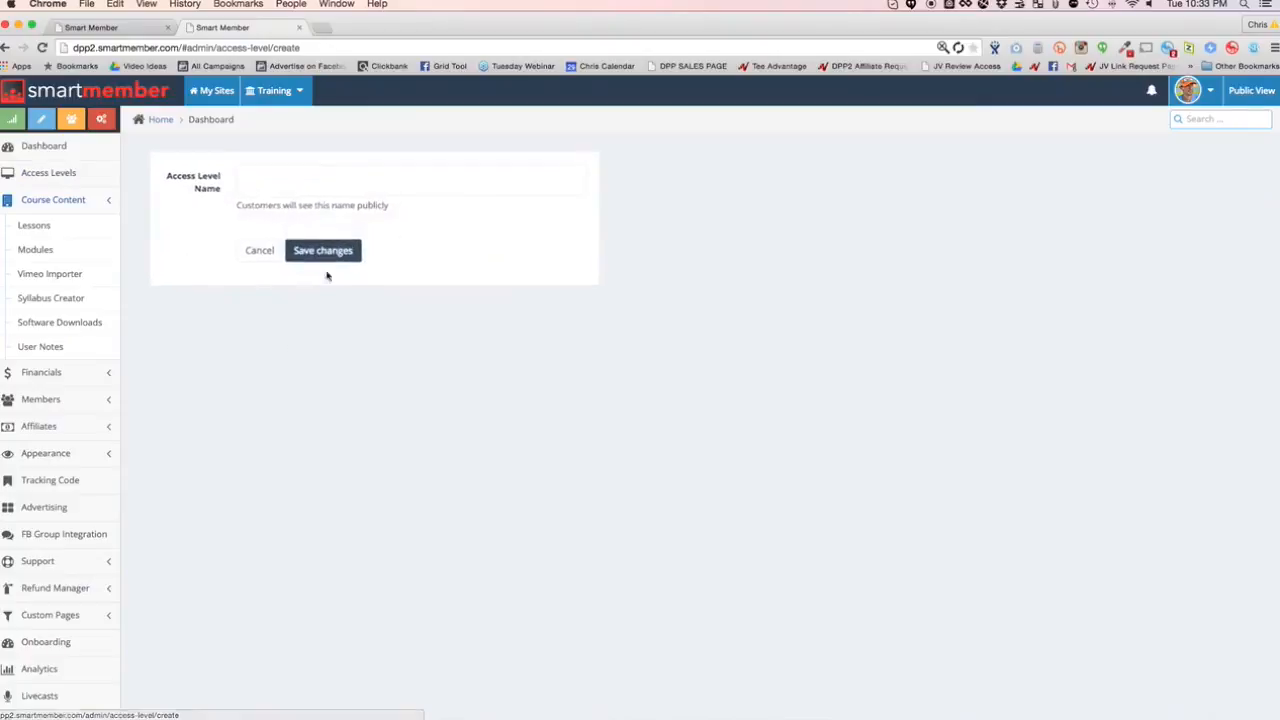
text(B)
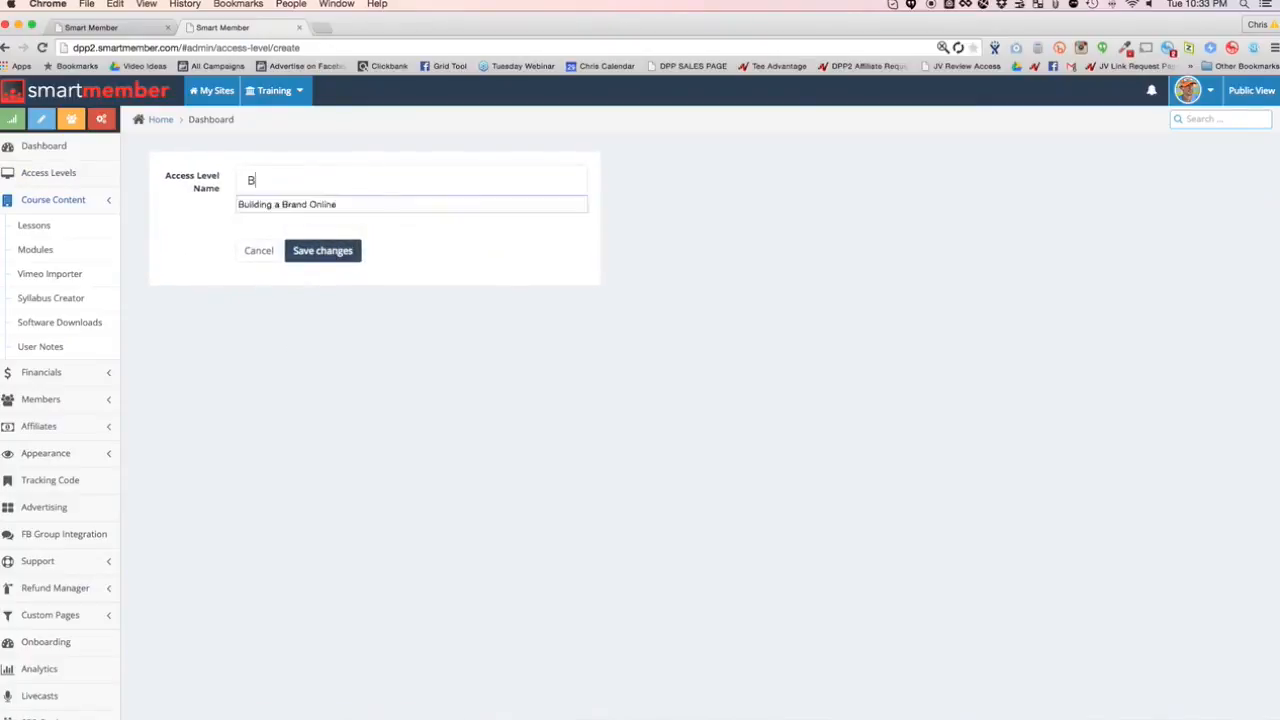
text(BASIC MEMBERS)
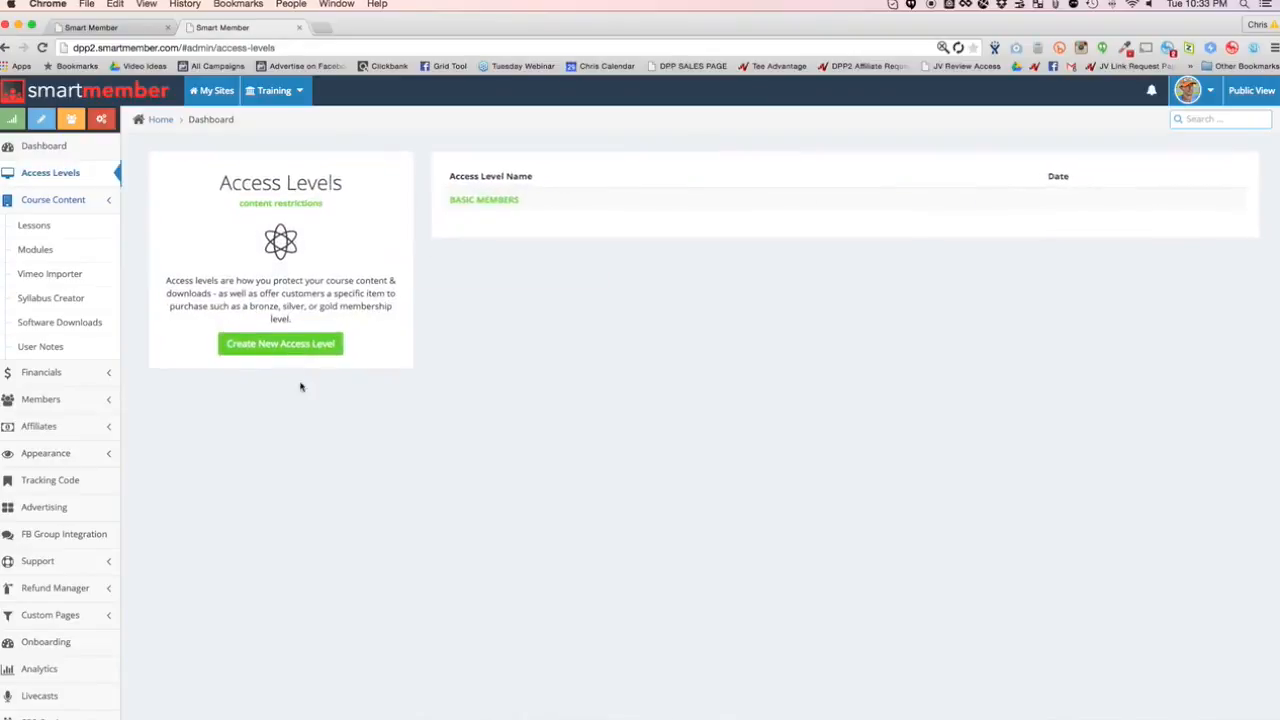
click(280, 344)
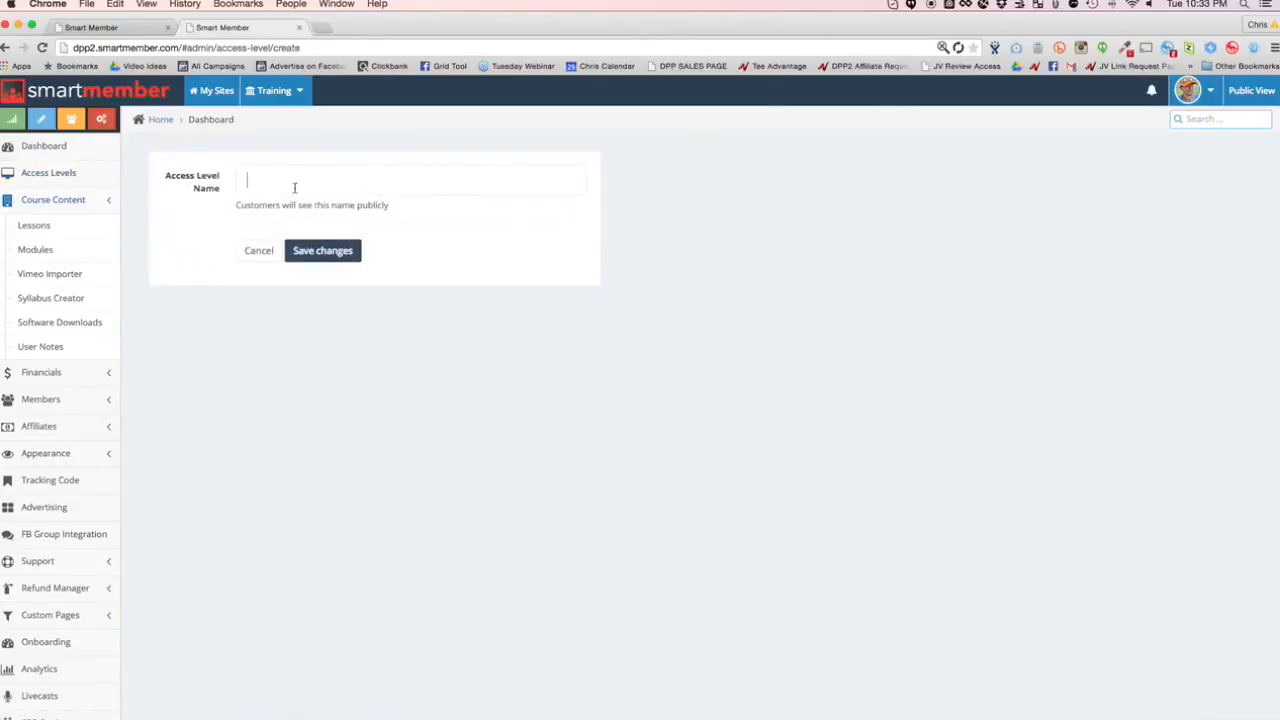
text(PRO MEMBERS)
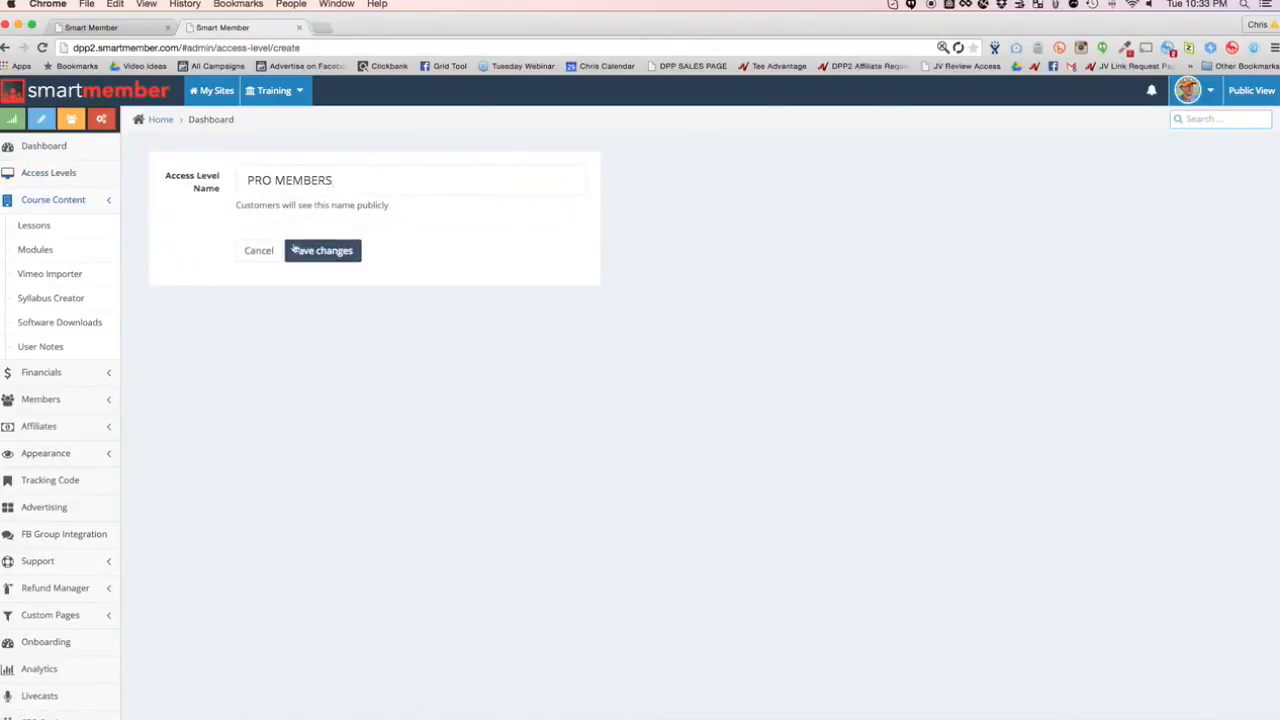
click(322, 250)
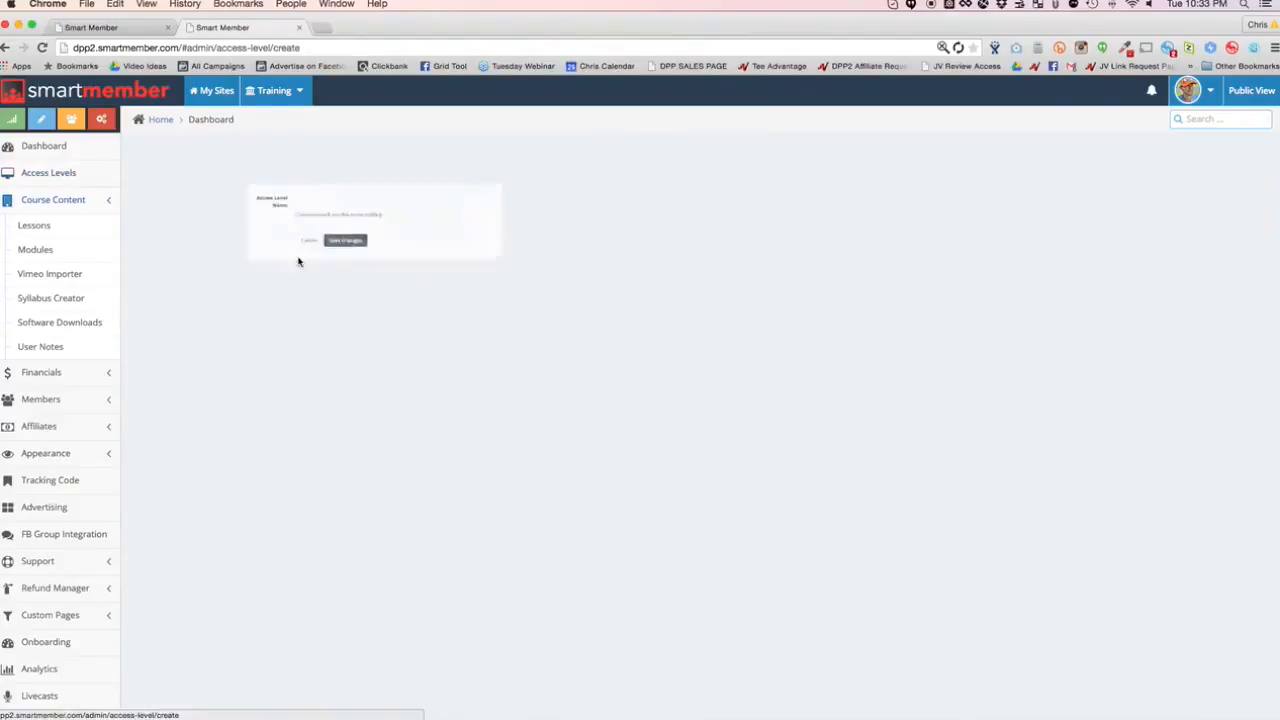
text(VIP ME)
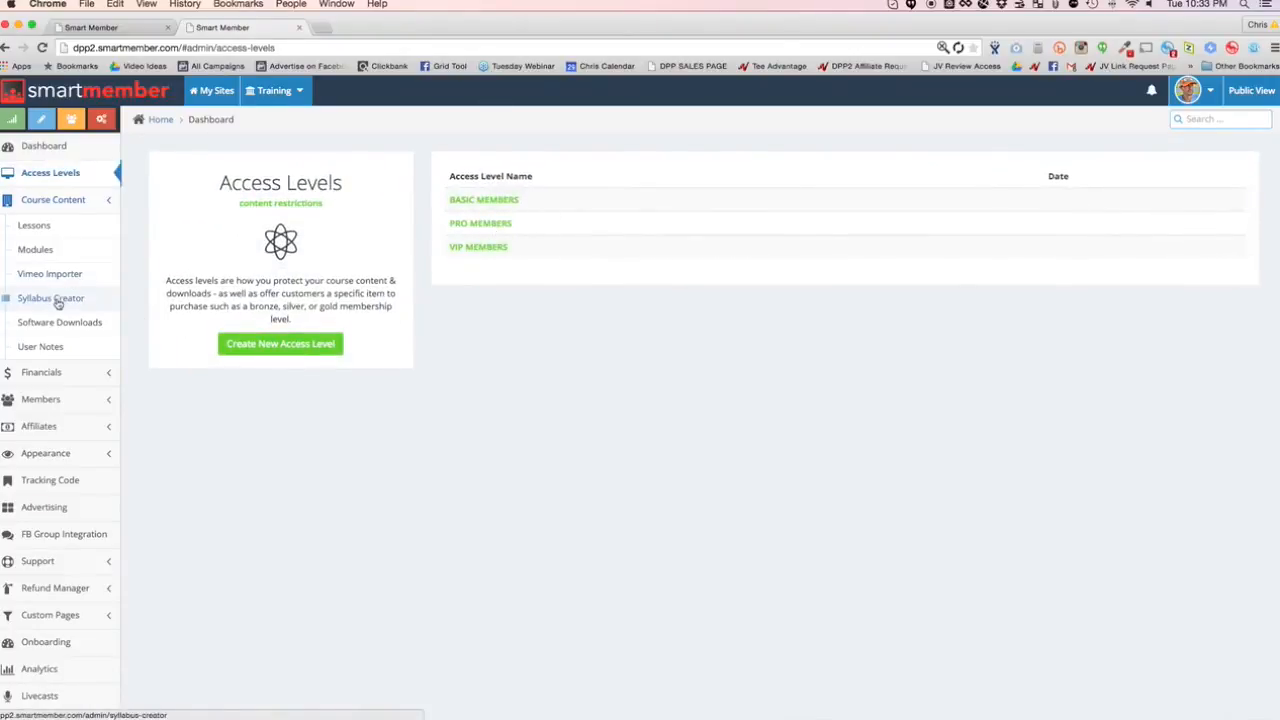
Step: Lock the intro lesson and restrict it to the PRO MEMBERS access level
click(50, 298)
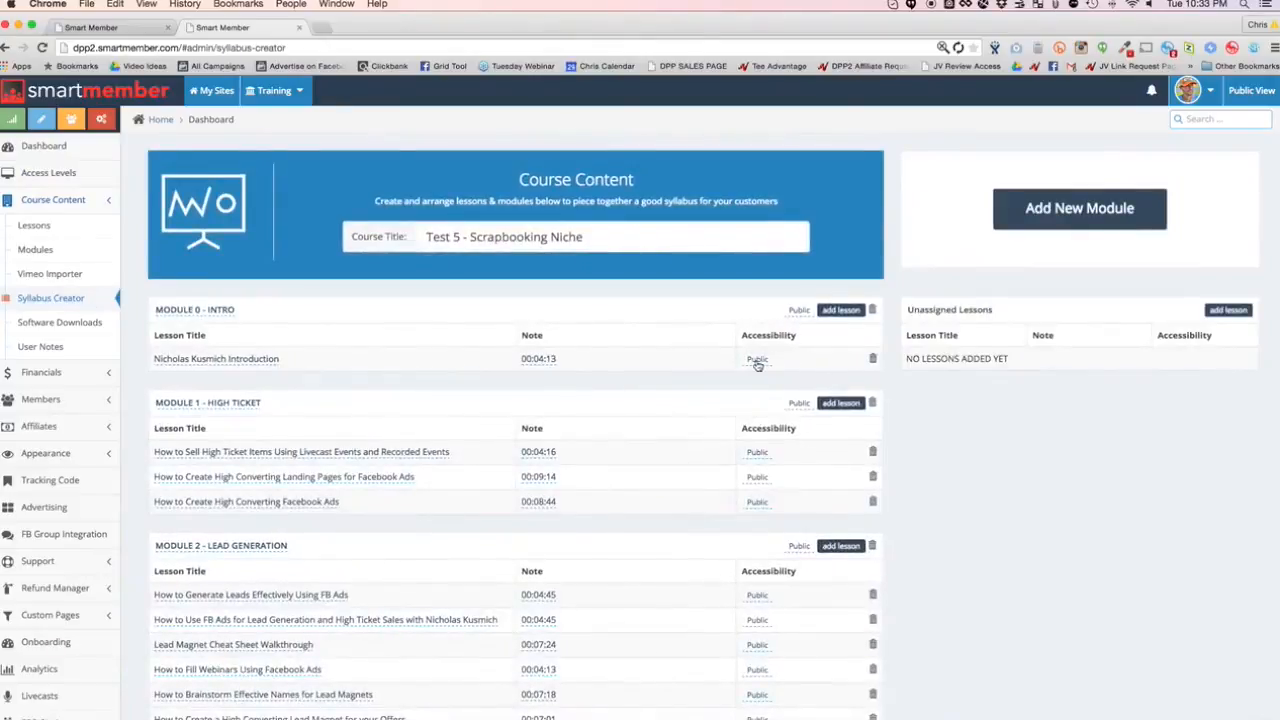
click(756, 360)
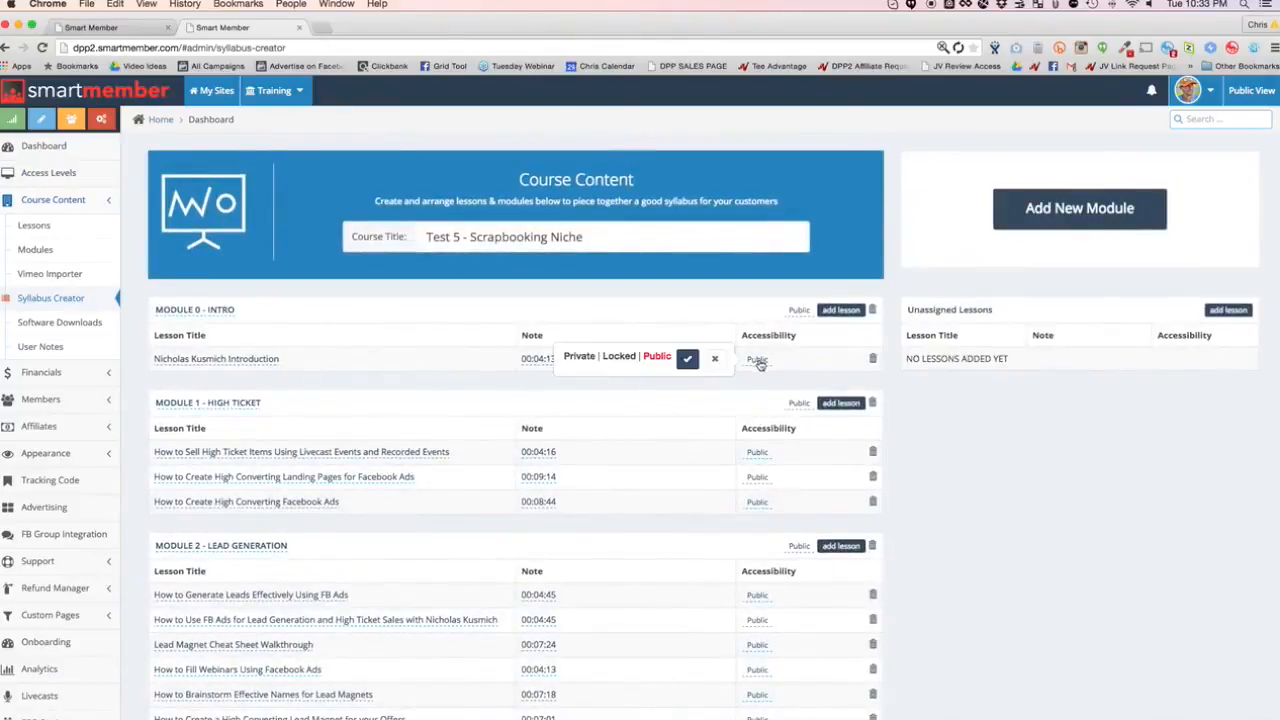
click(620, 356)
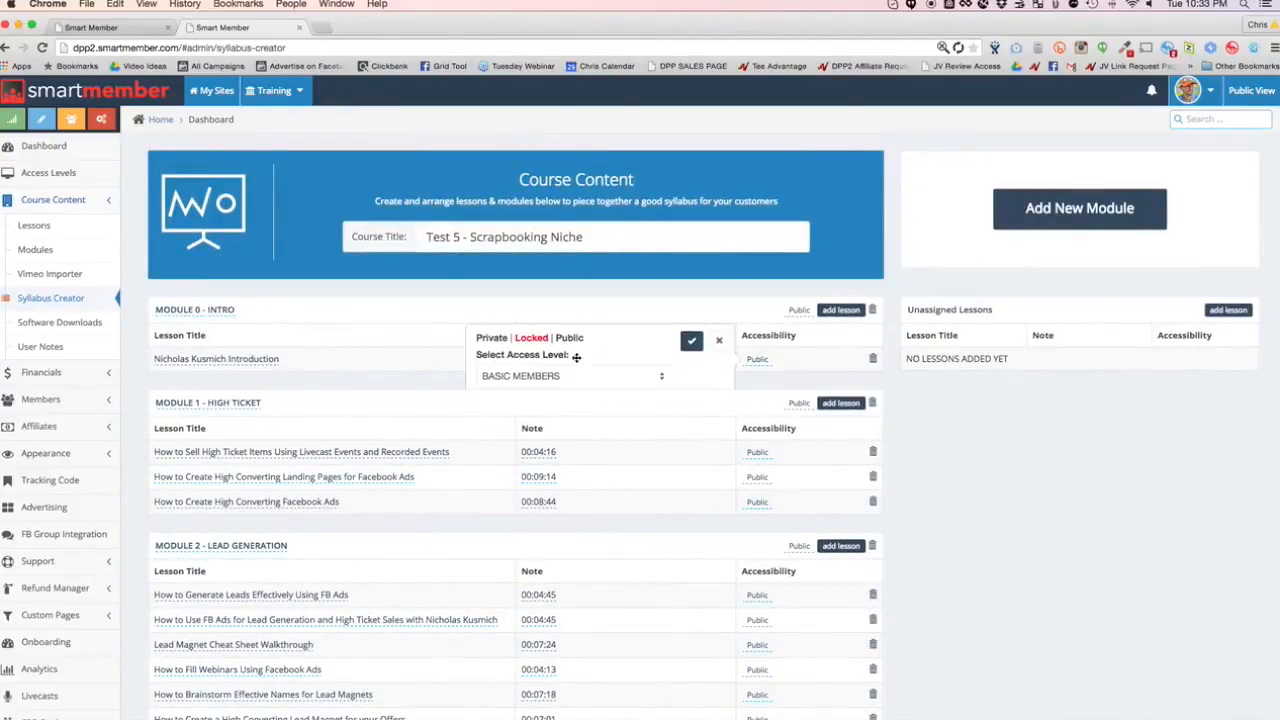
click(564, 376)
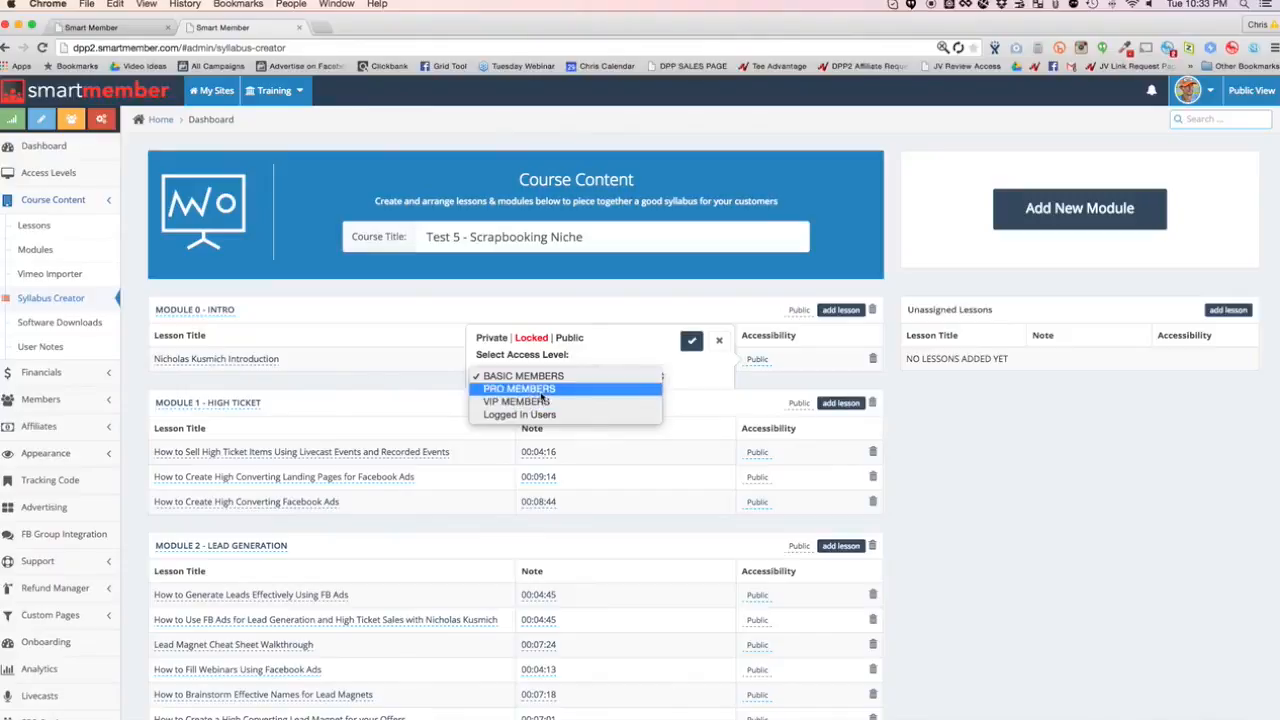
click(518, 388)
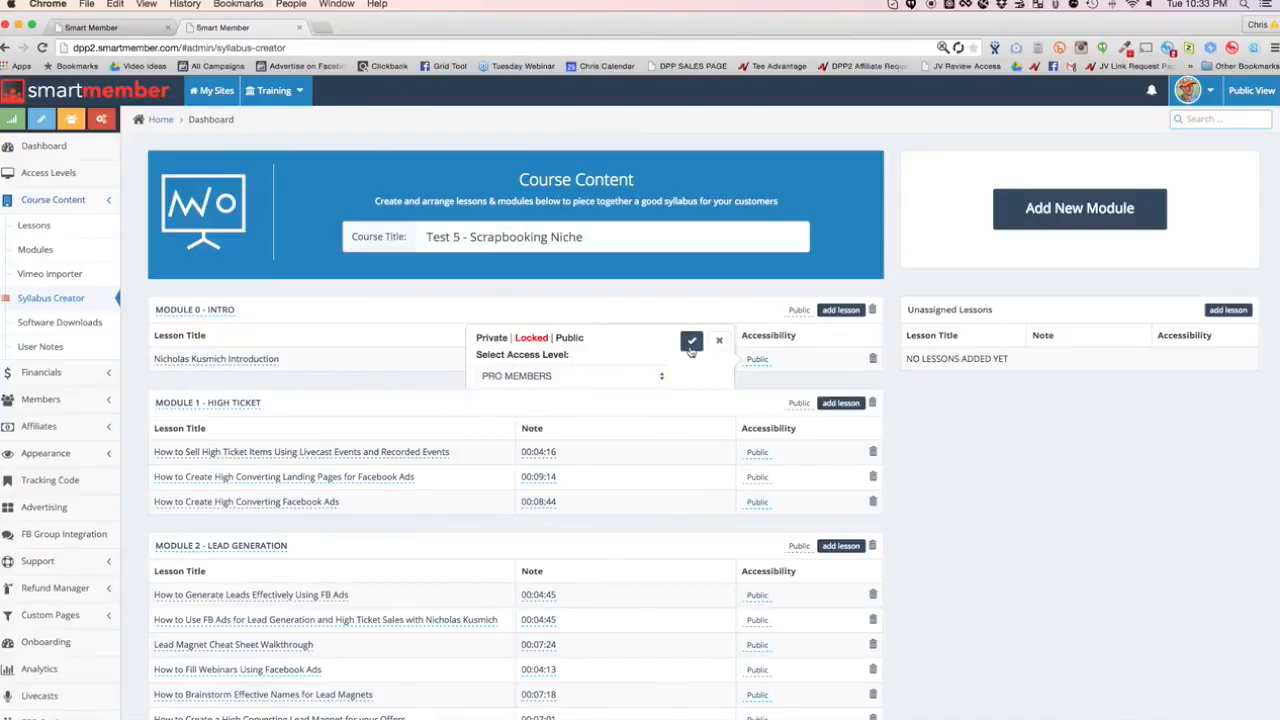
click(692, 340)
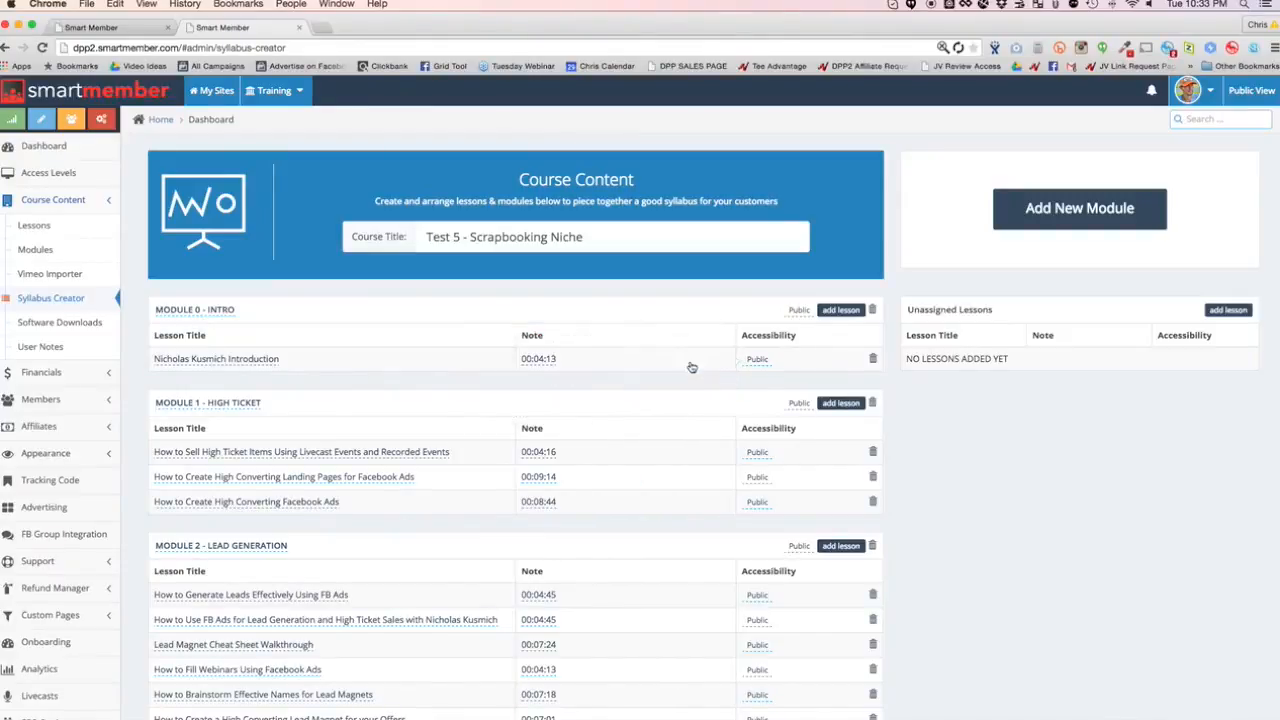
scroll(down, 3)
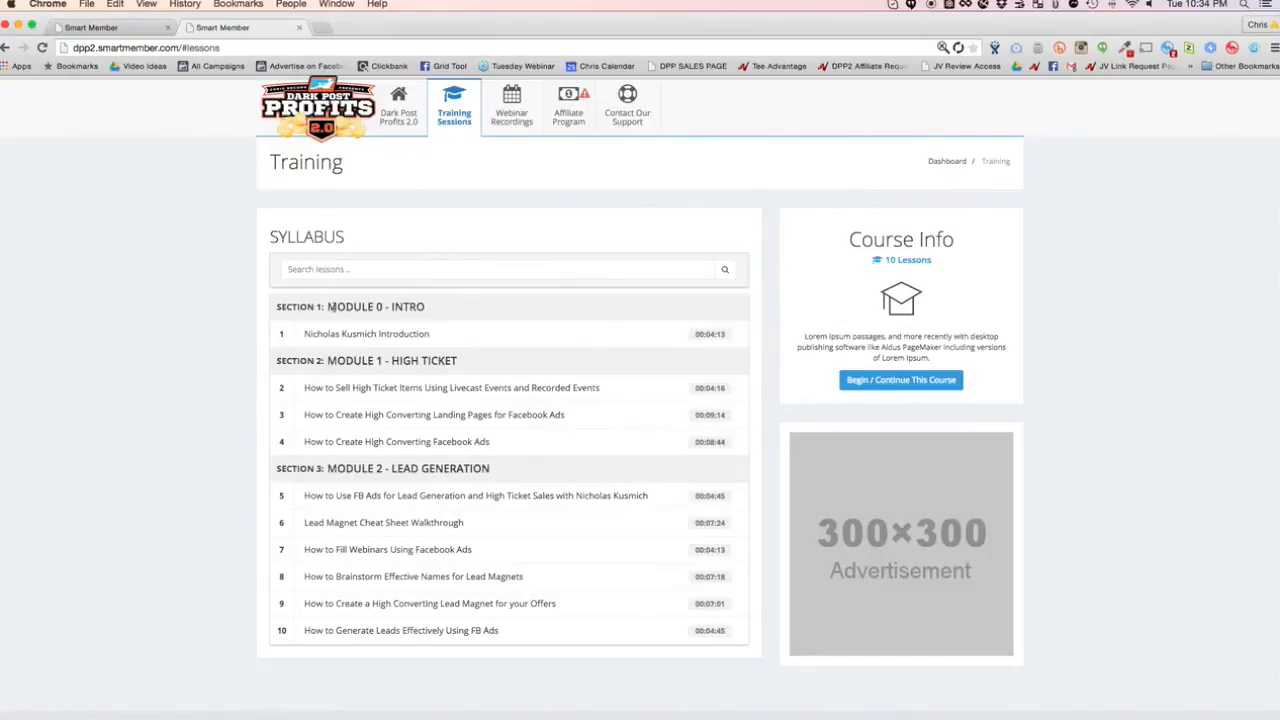
mouse_move(706, 652)
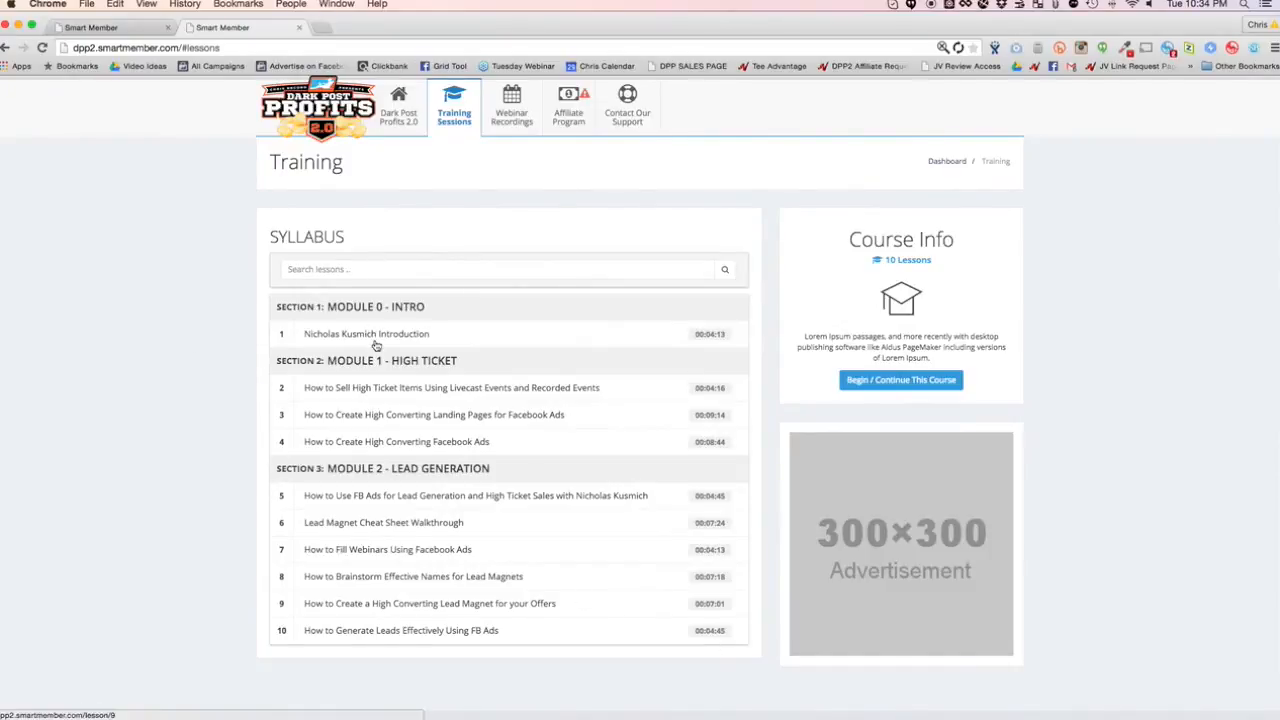
Step: Open the Nicholas Kusmich Introduction lesson from the public training syllabus
click(366, 332)
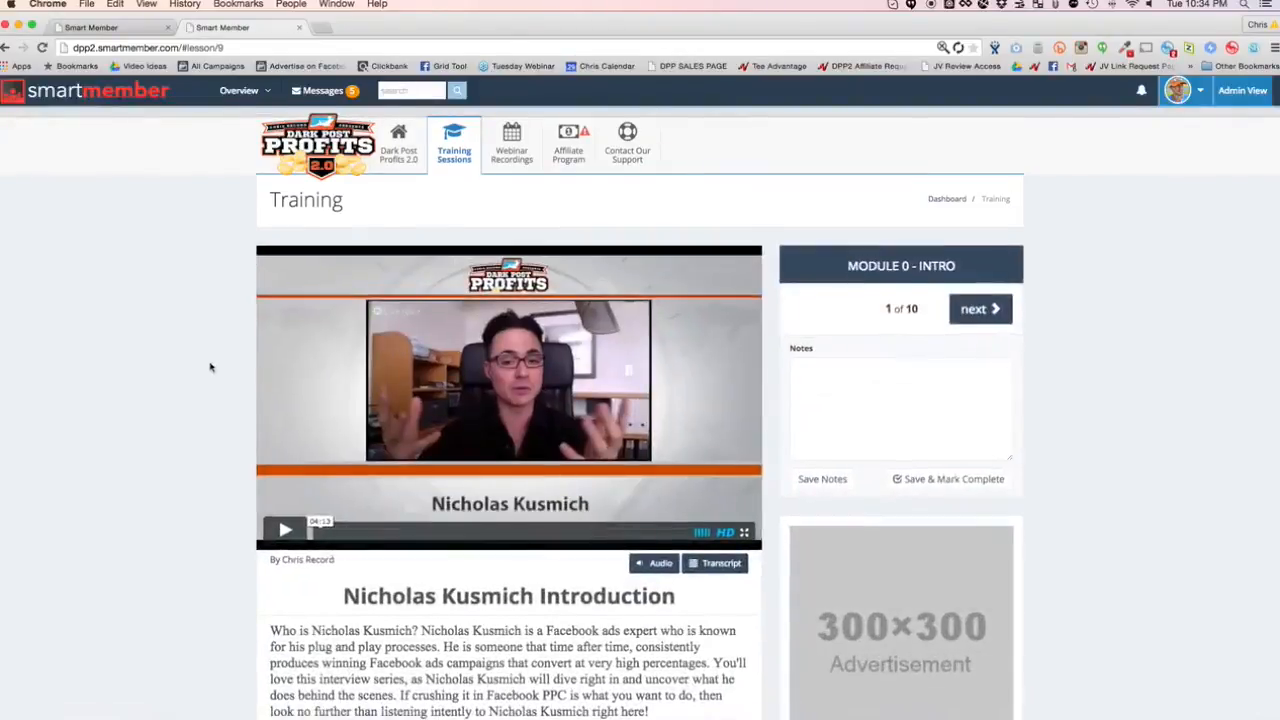
Step: Write 'TAKE NOTES' in the lesson notes box, then advance to the next lesson
scroll(down, 3)
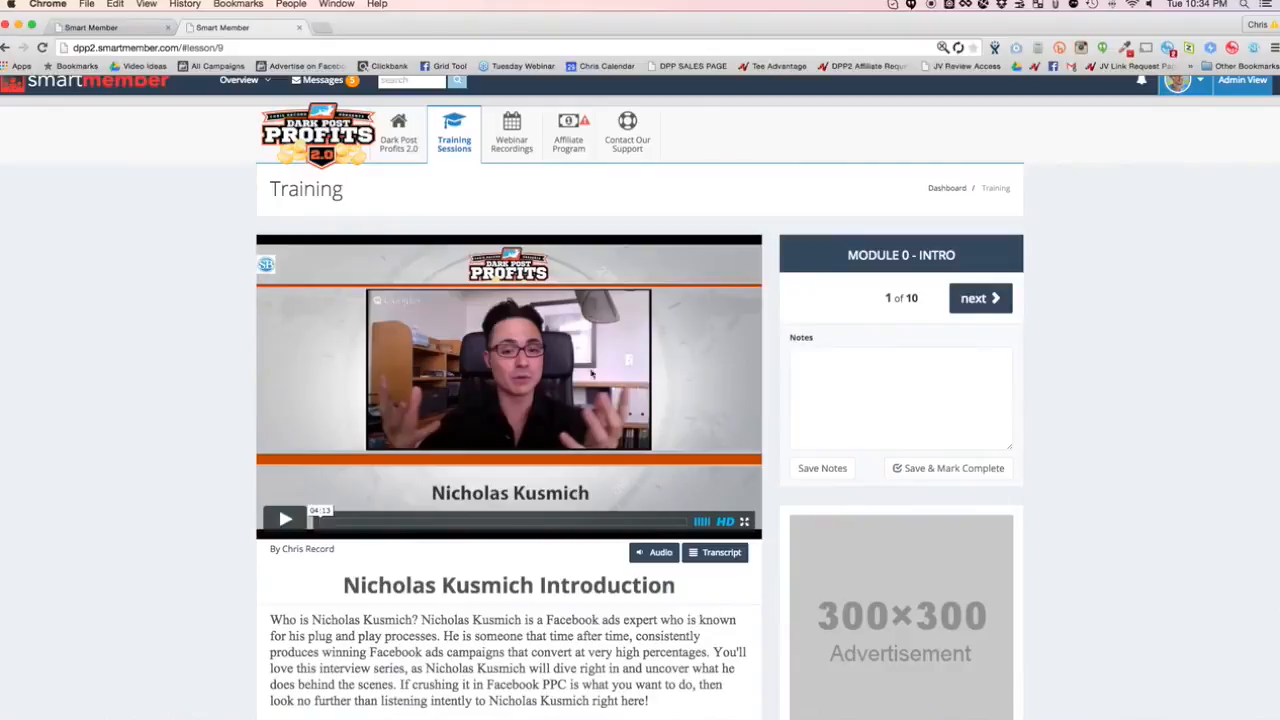
scroll(down, 3)
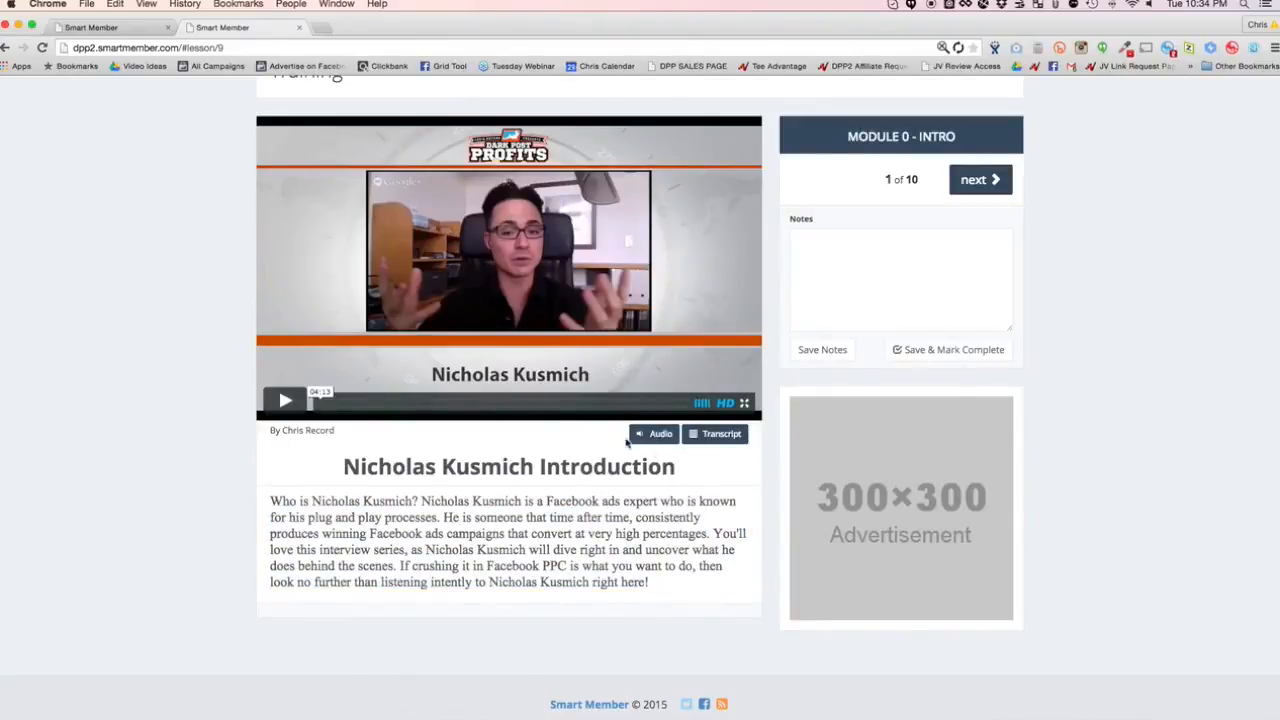
click(716, 432)
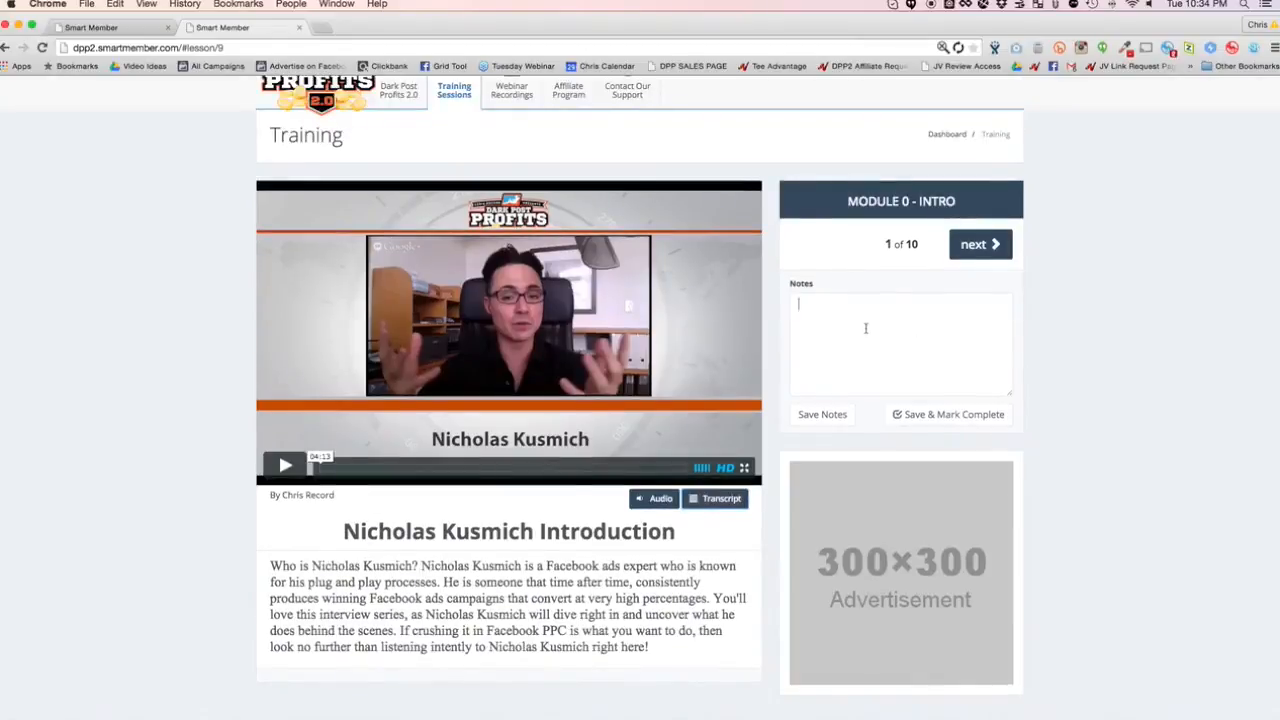
text(TAKE NOTES)
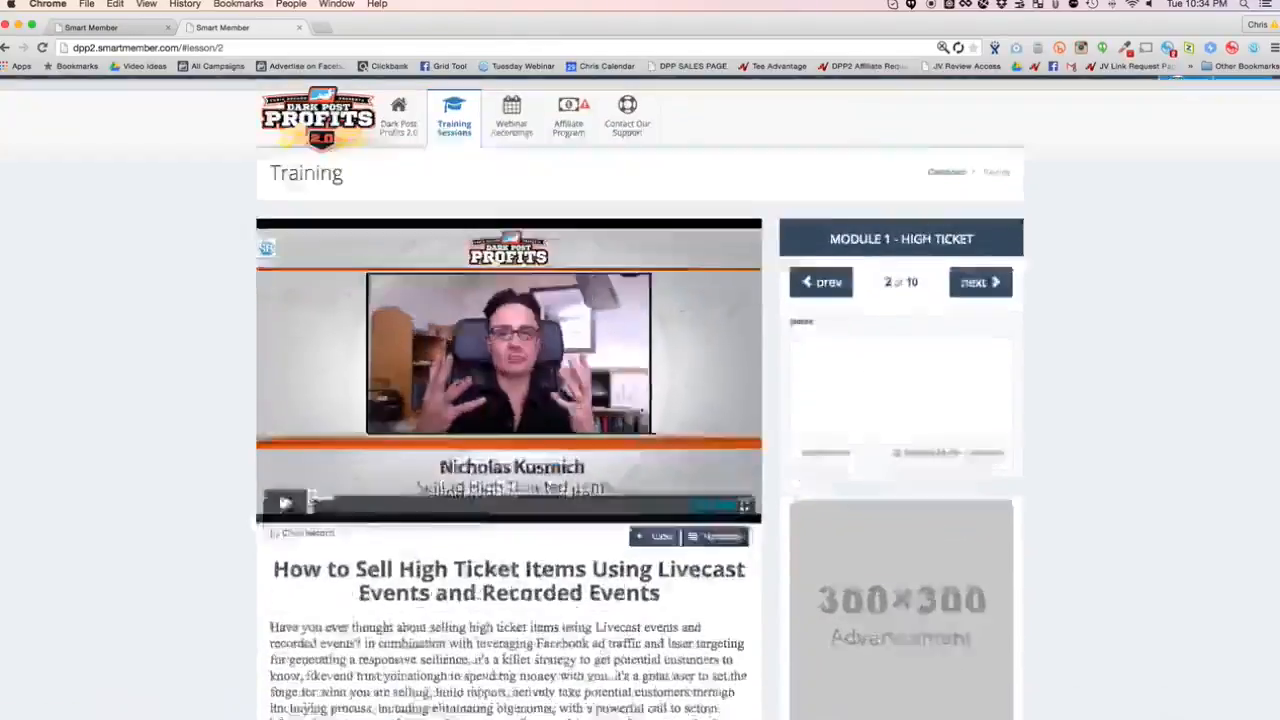
click(976, 280)
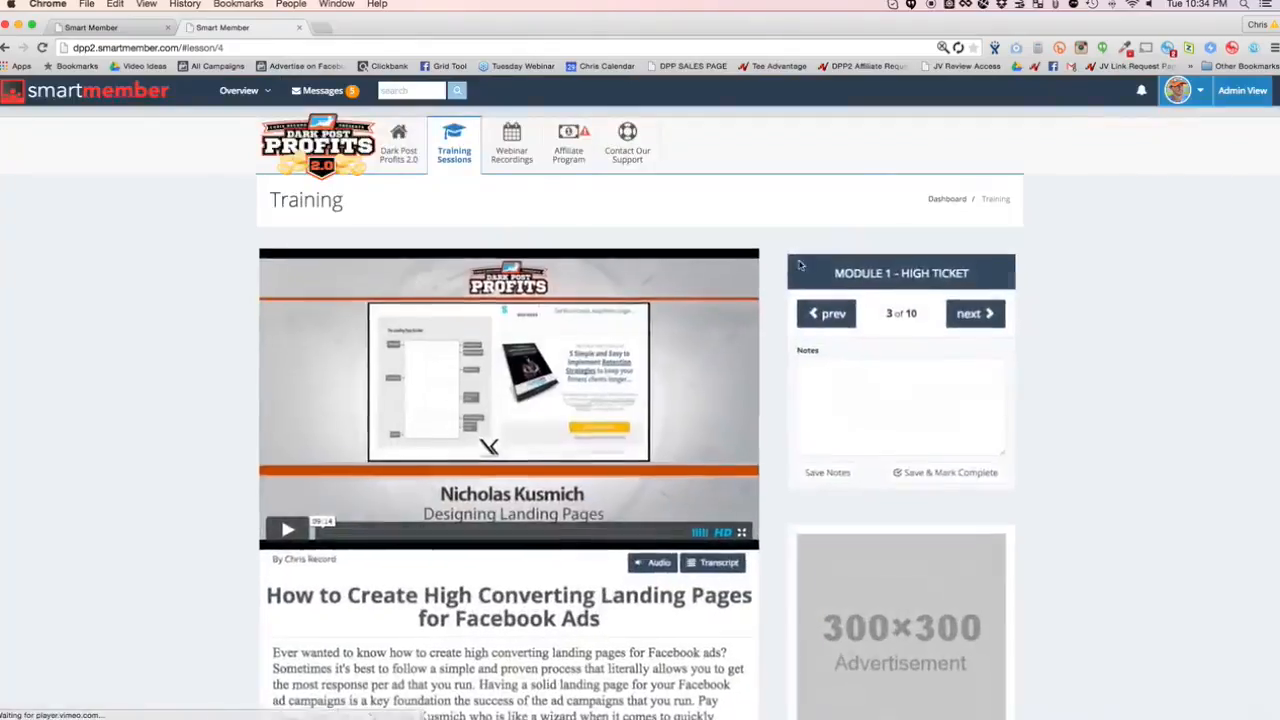
Step: Select the public lesson's title text, then switch back to the admin side of the site
scroll(down, 3)
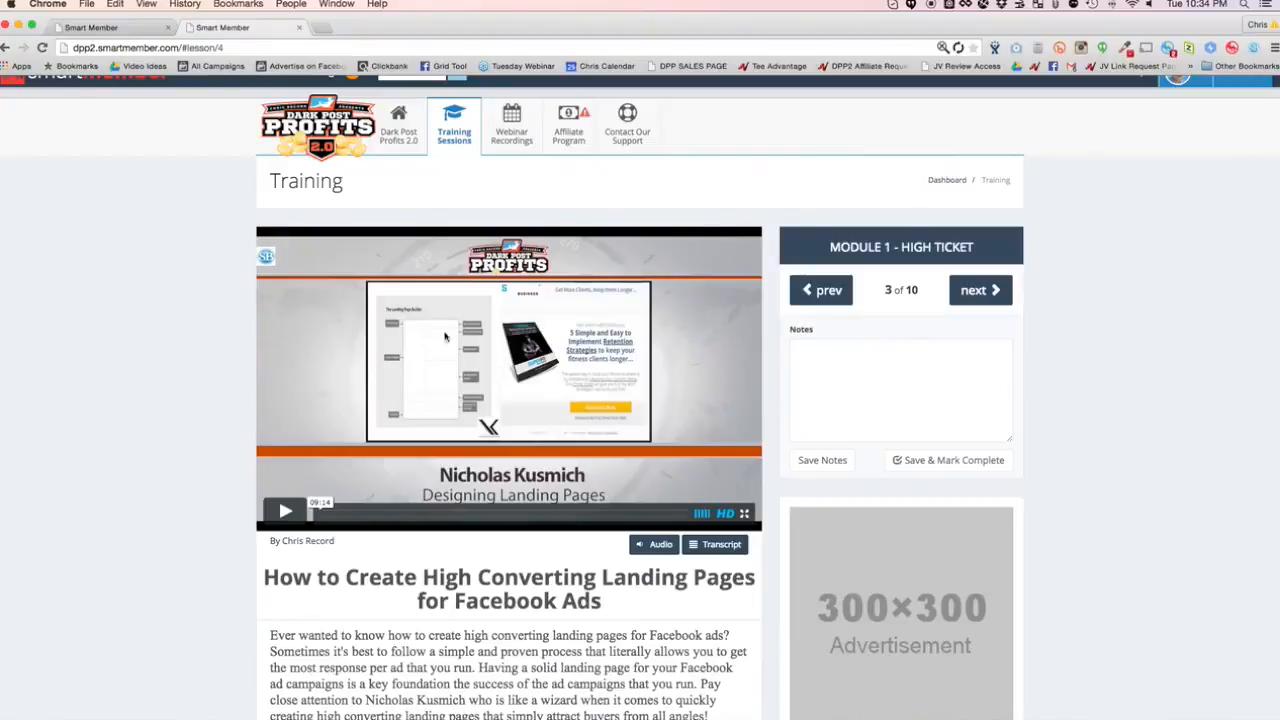
mouse_move(636, 422)
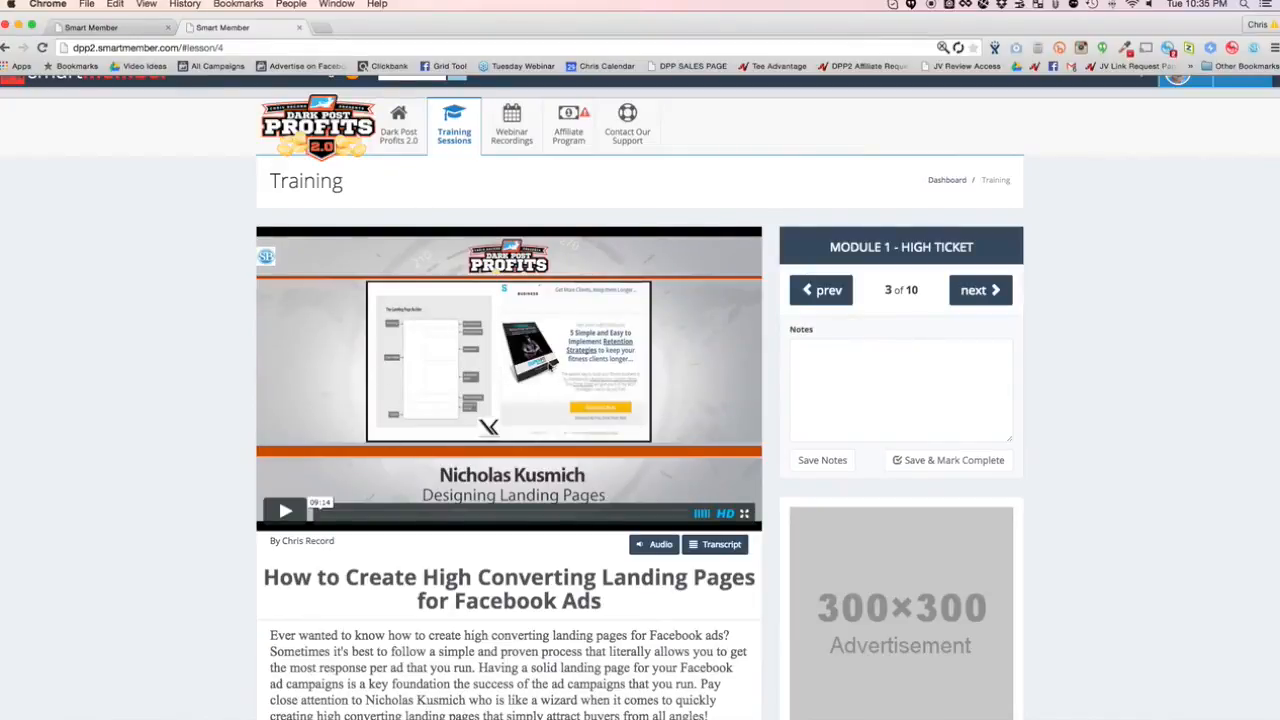
scroll(down, 3)
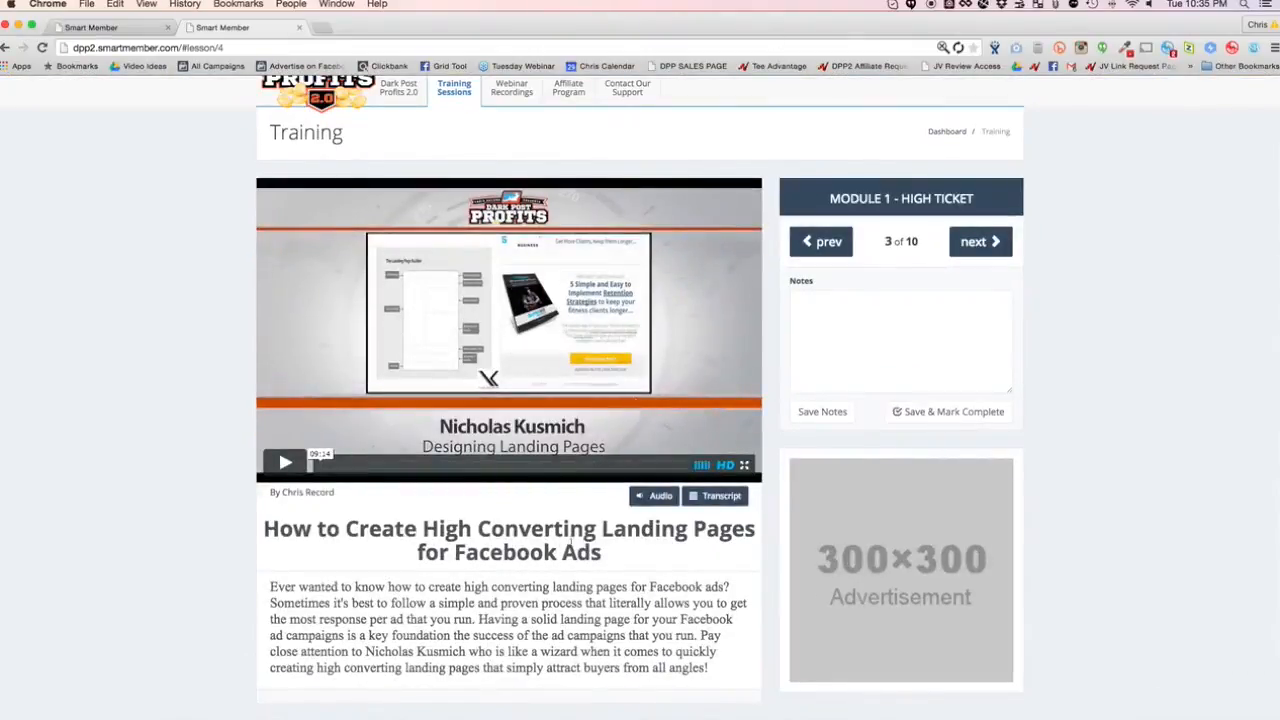
triple_click(508, 540)
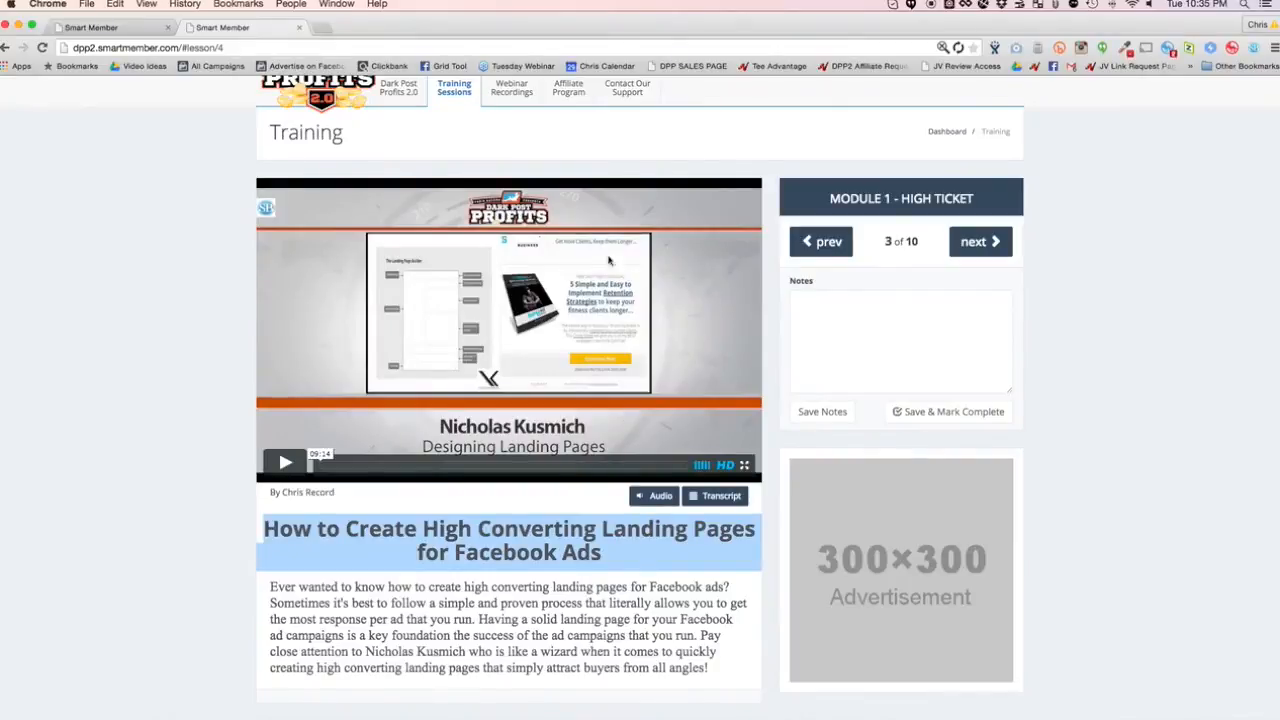
mouse_move(748, 312)
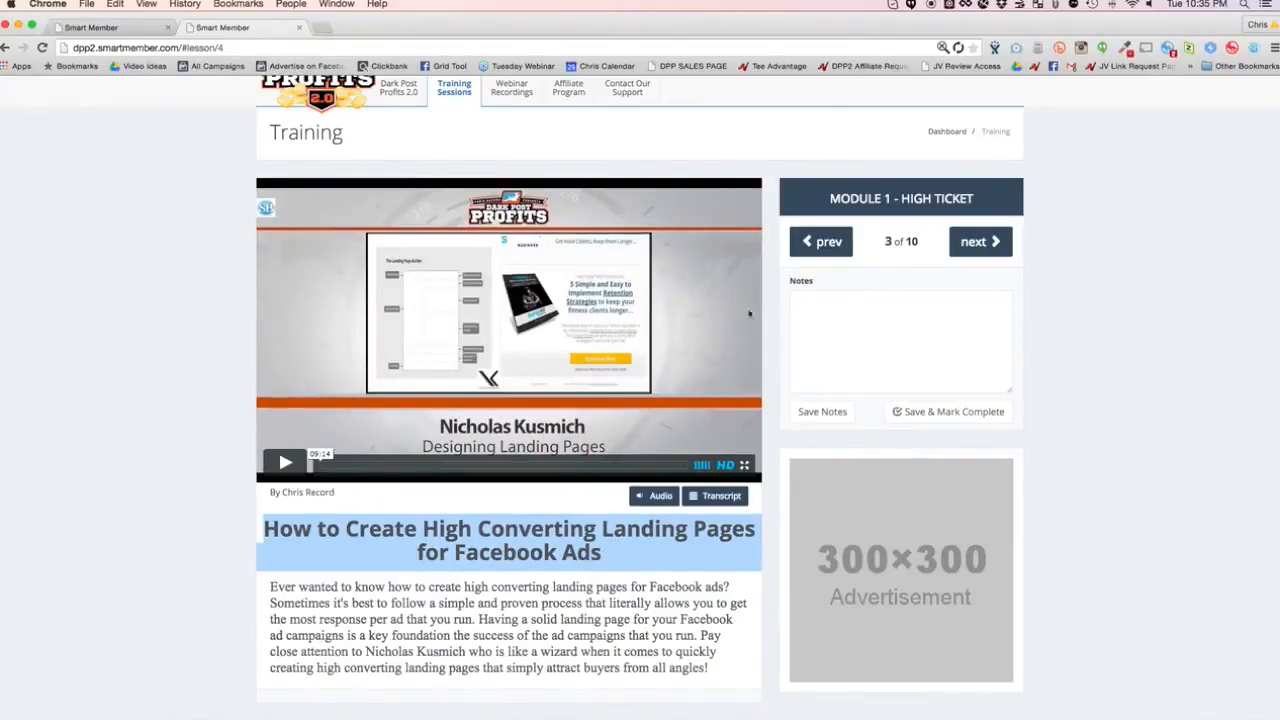
click(980, 240)
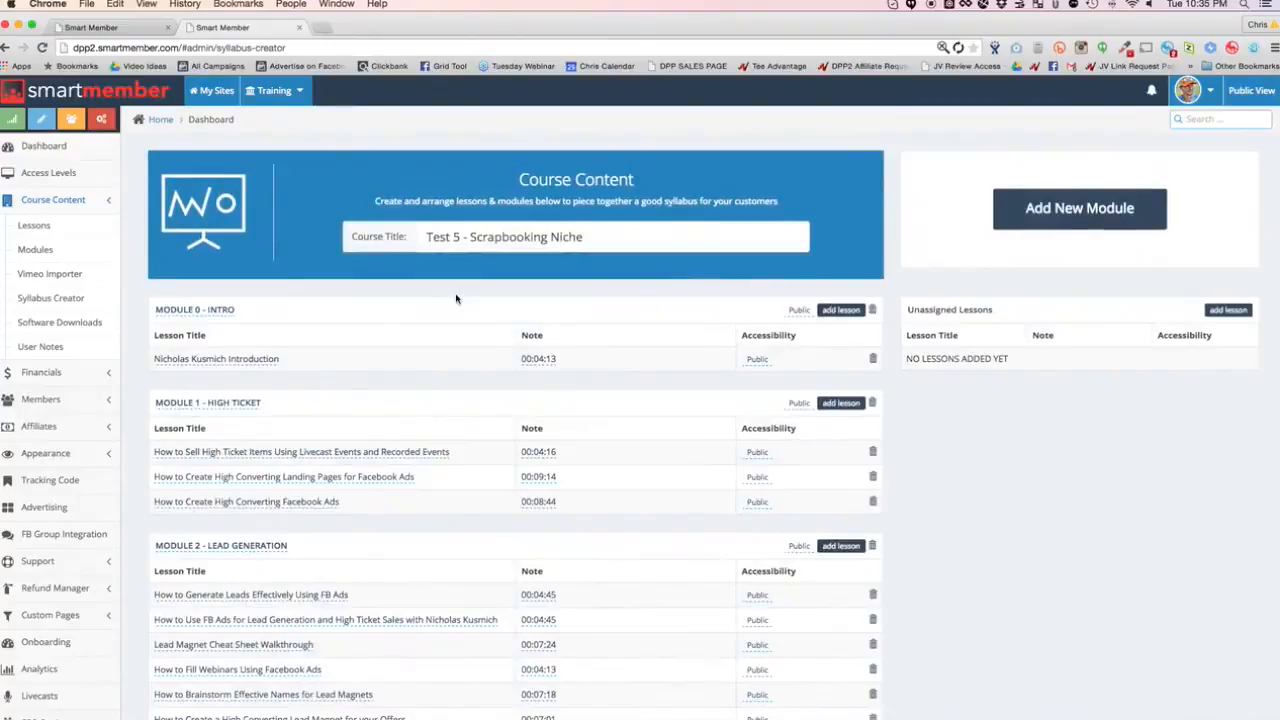
Step: View the Financials dashboard reporting 2,785 total sales and $848,724.86 all-time income
click(40, 372)
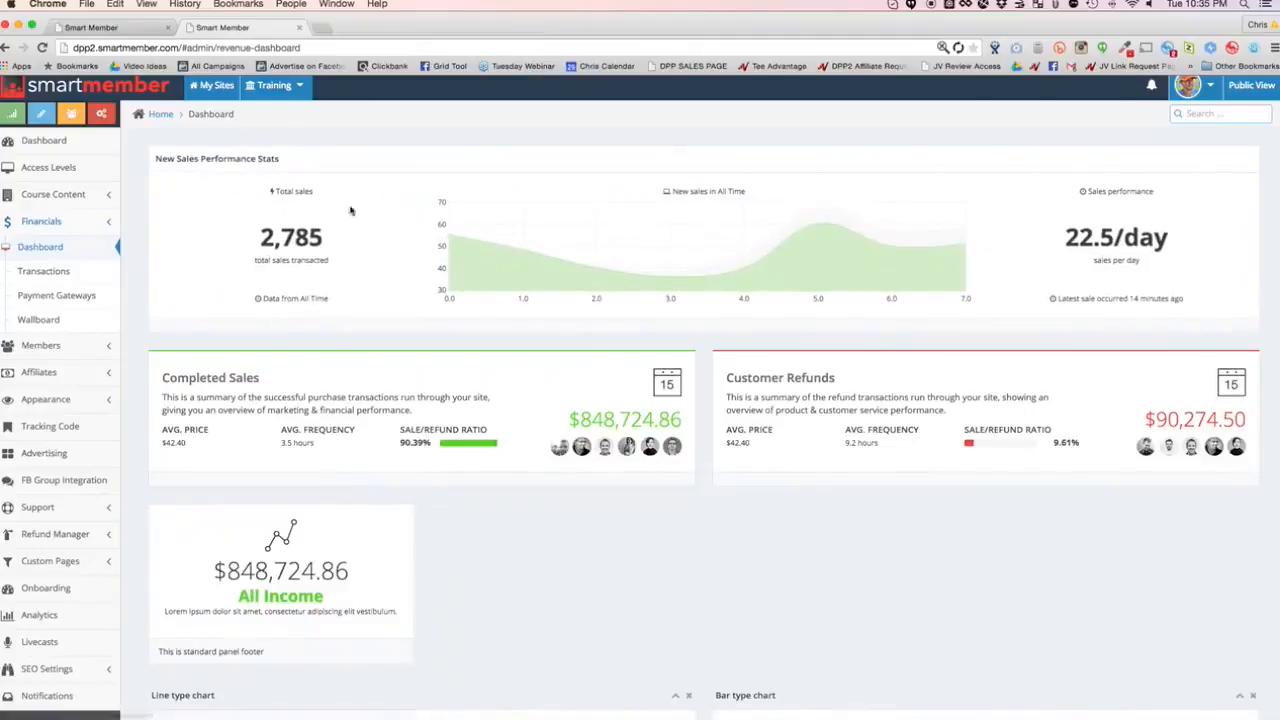
mouse_move(492, 682)
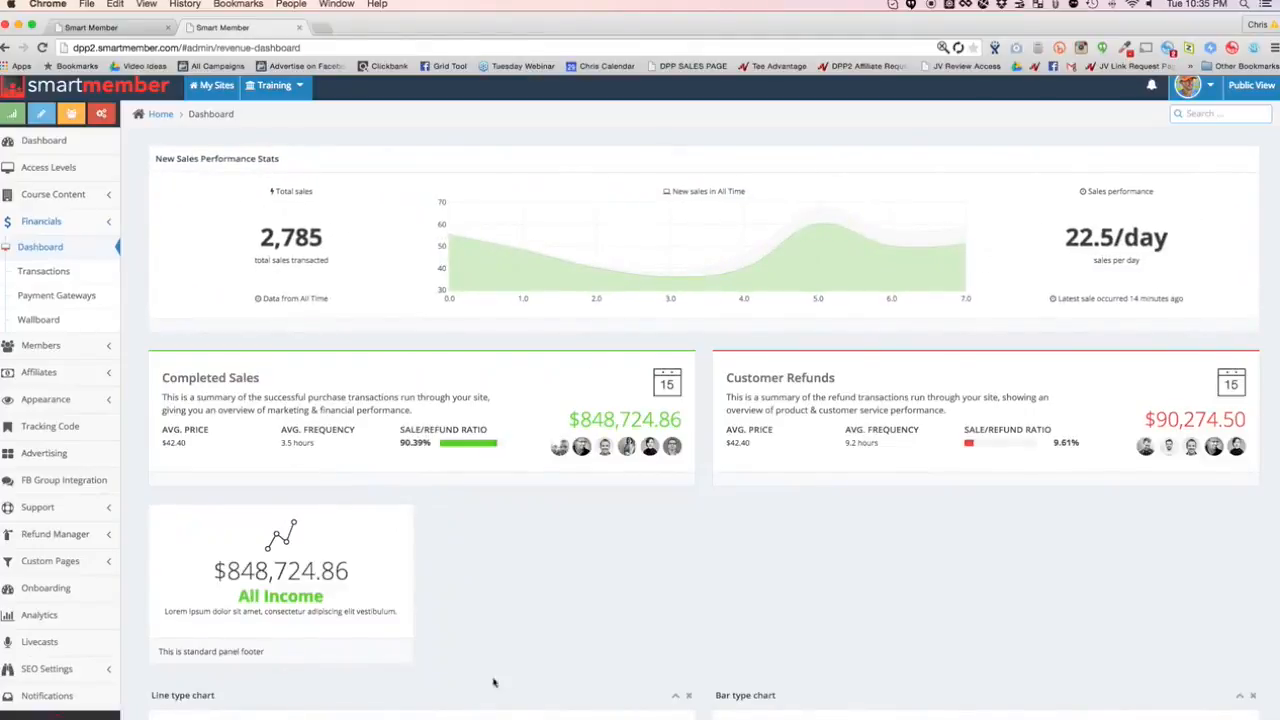
scroll(down, 3)
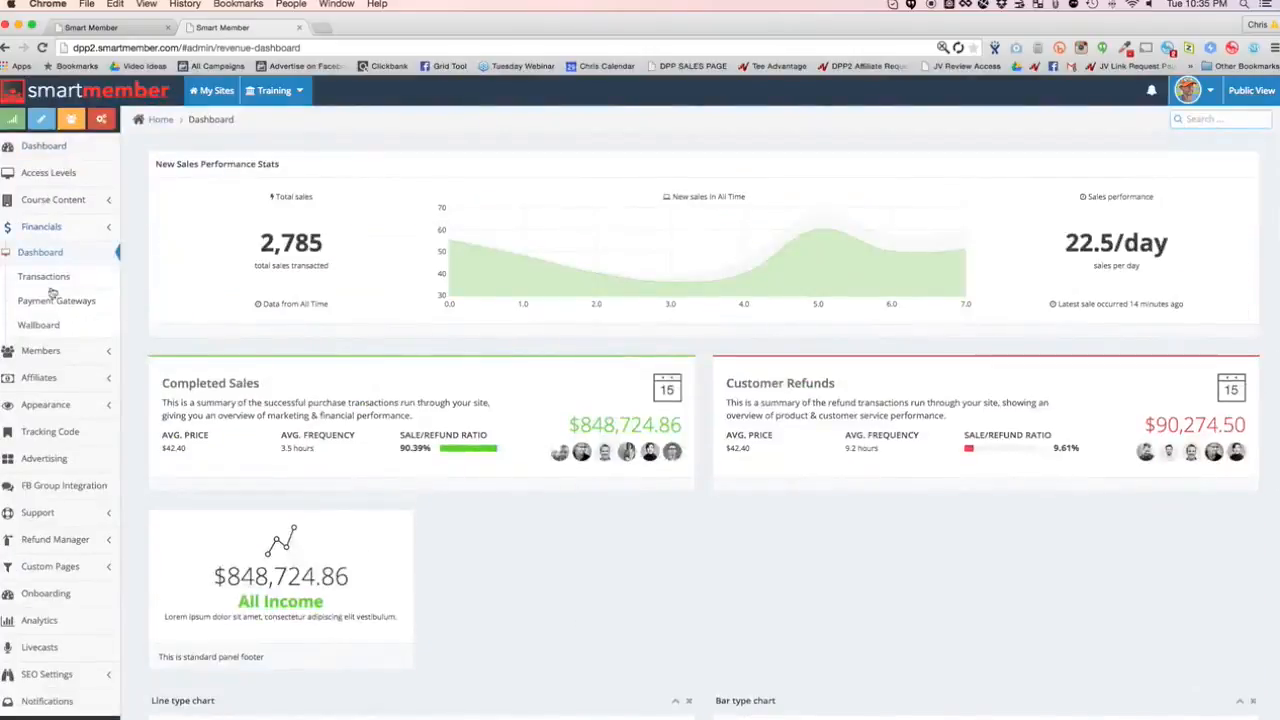
Step: Review the Members dashboard showing 6,802 members, then return to the My Sites network dashboard
click(44, 276)
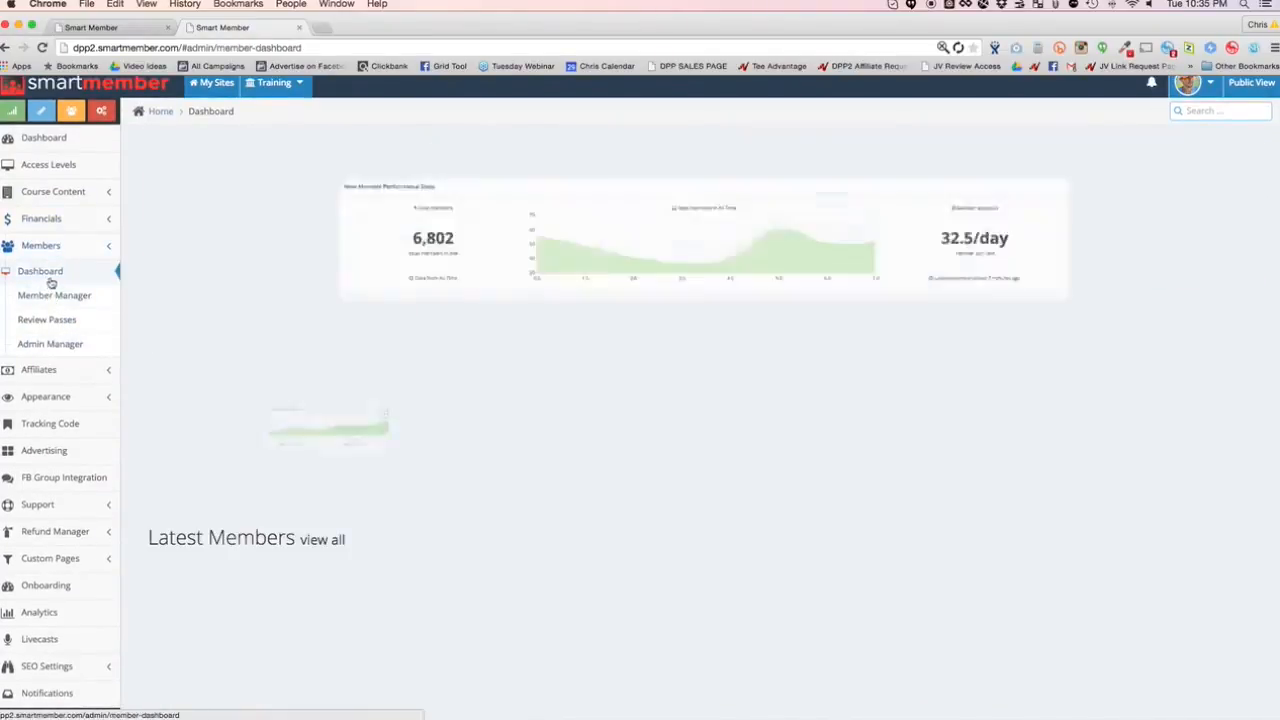
scroll(down, 3)
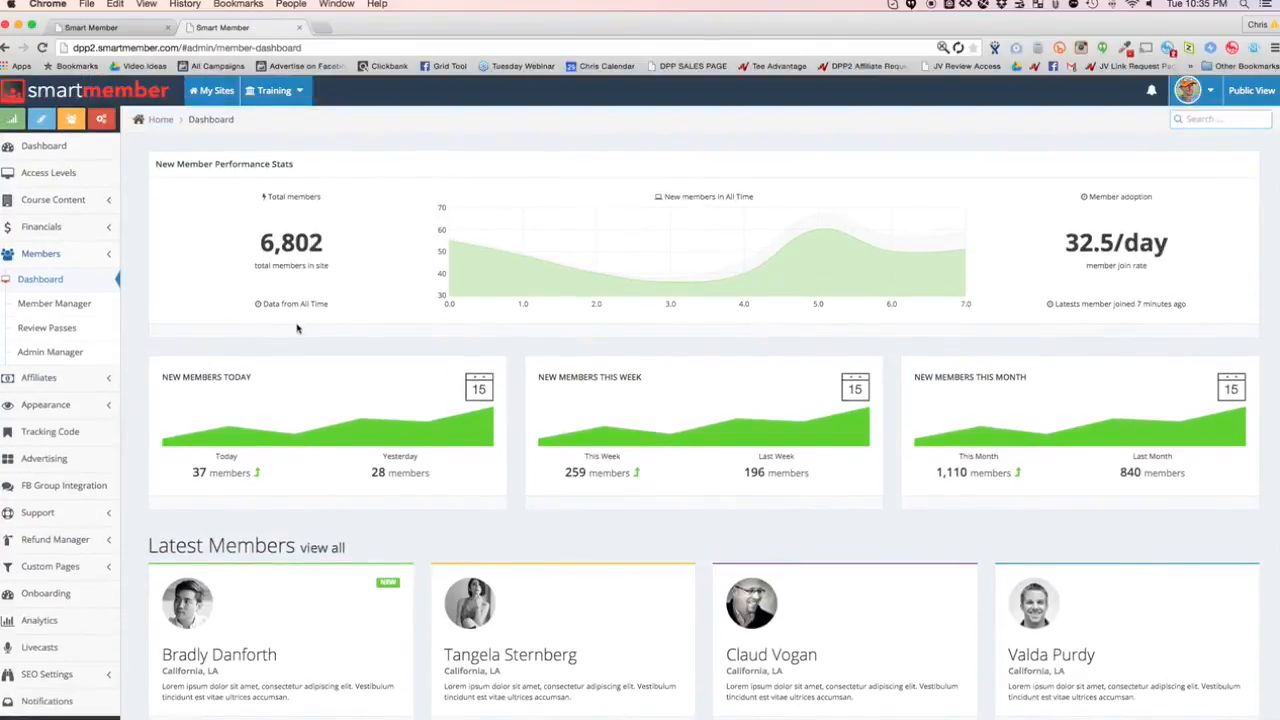
click(212, 90)
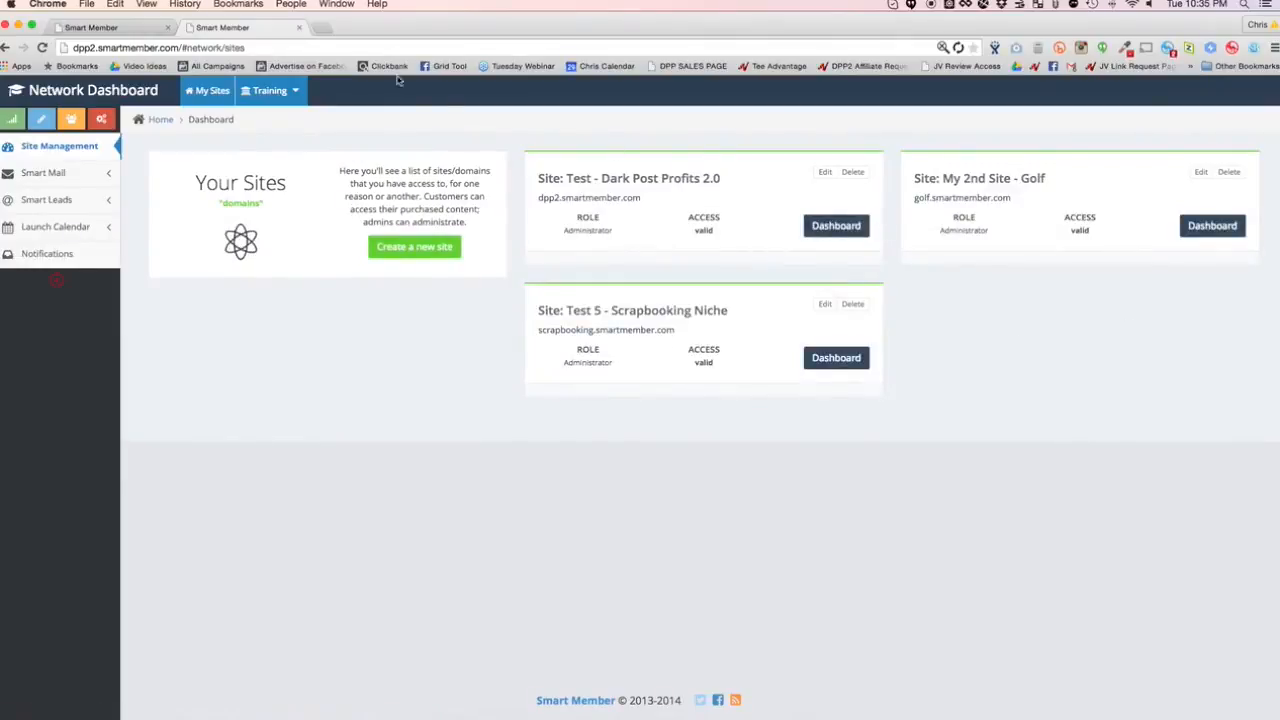
click(268, 90)
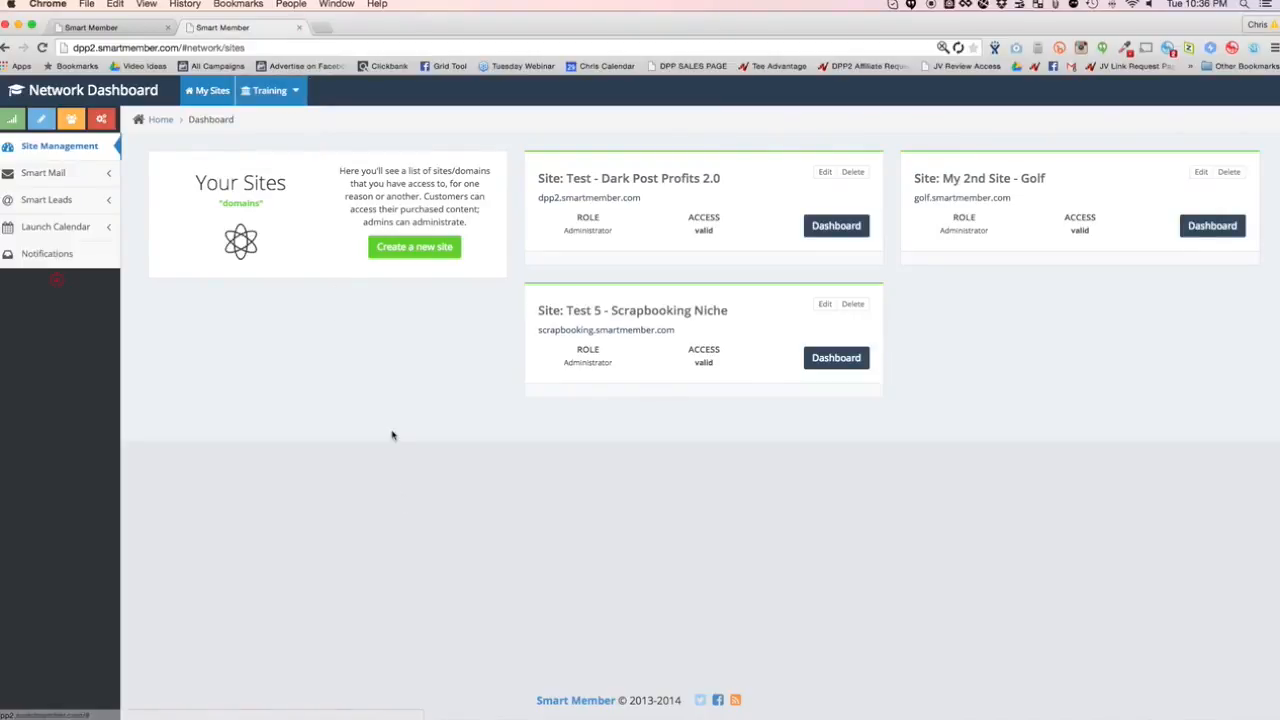
mouse_move(784, 234)
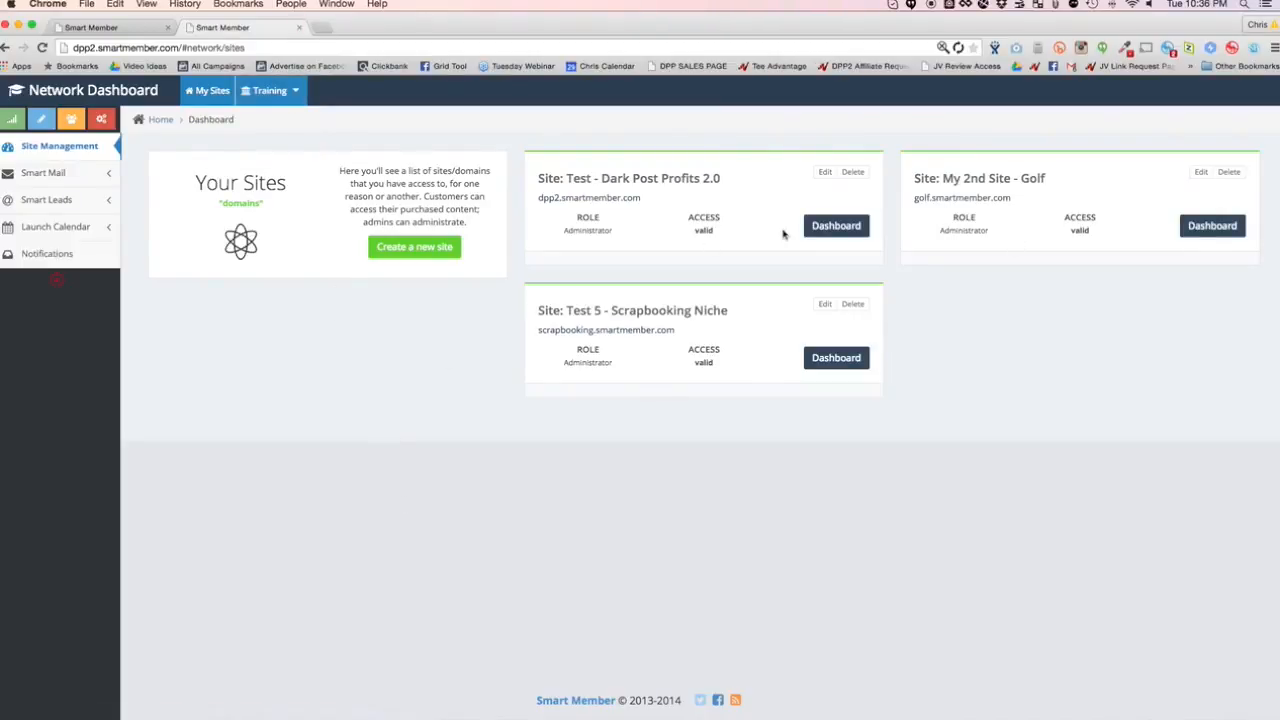